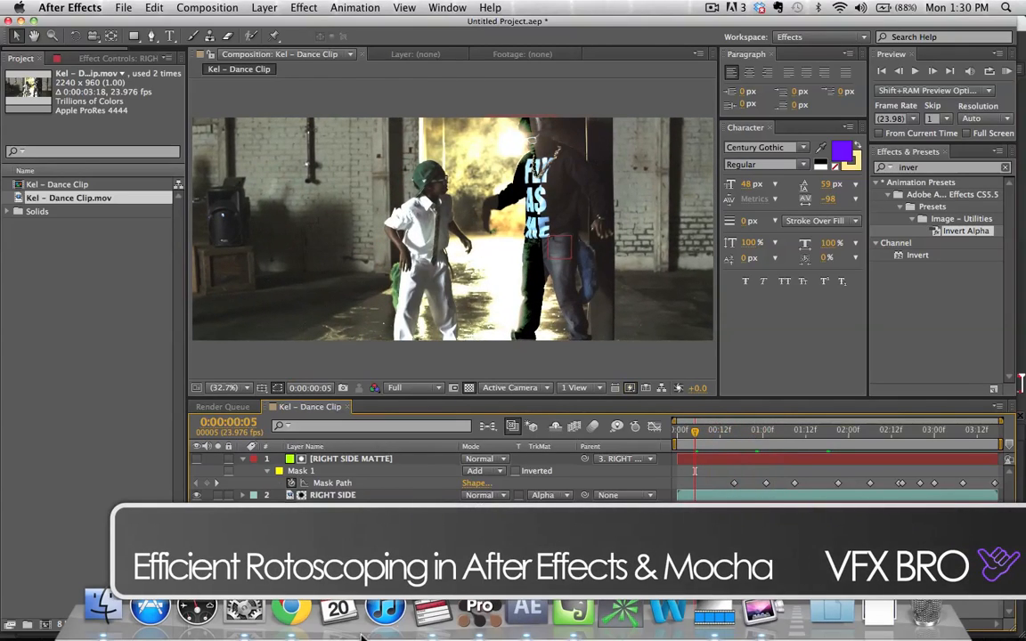
# - Switch to the mocha tracking project, undo two stray edits and scrub the clip to check frames
pyautogui.click(479, 609)
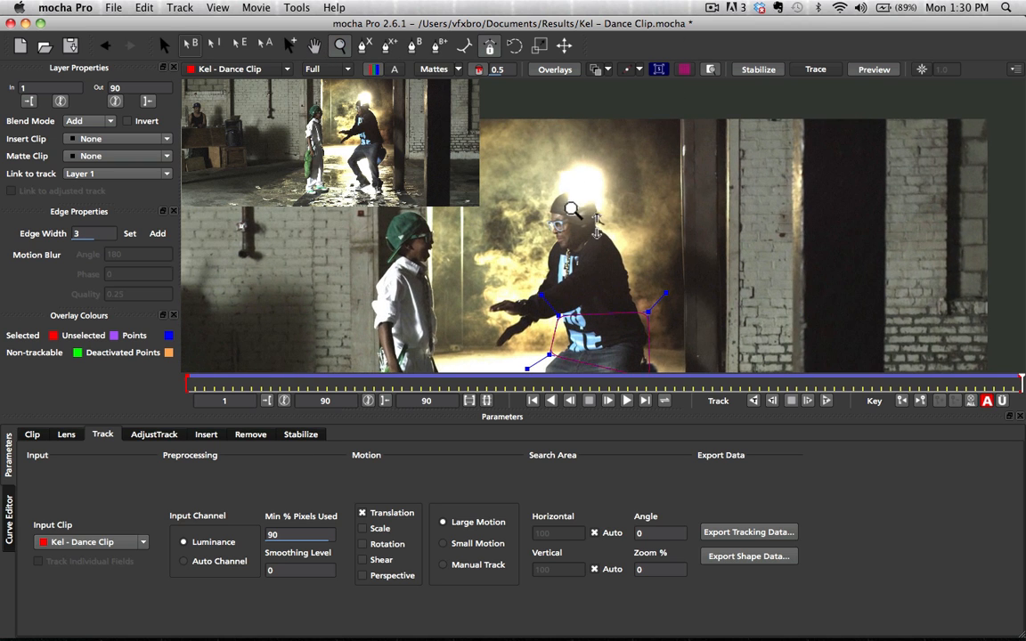
pyautogui.press('cmd+z')
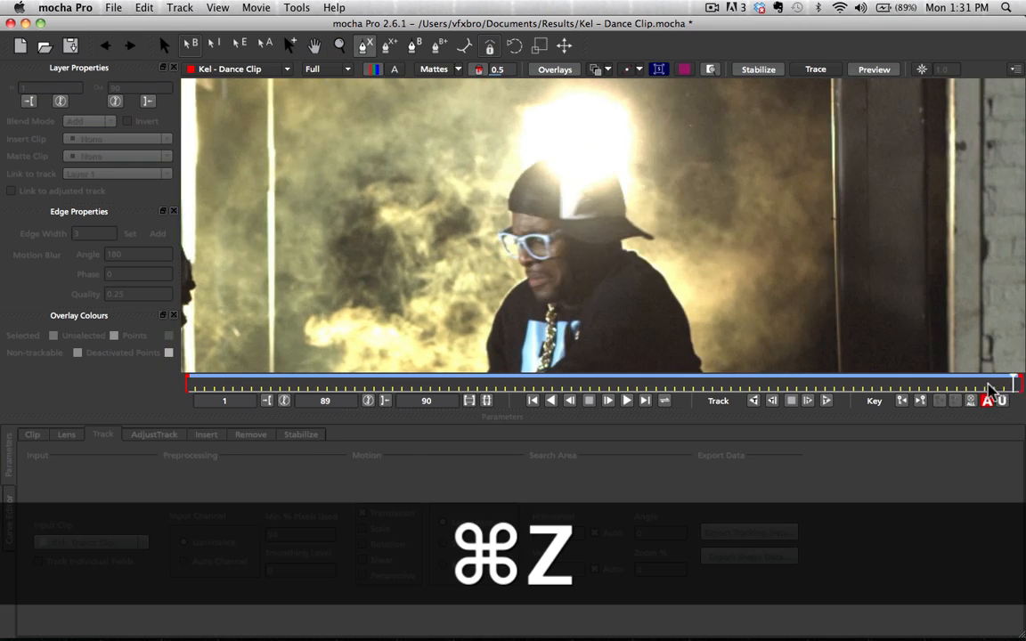
pyautogui.press('cmd+z')
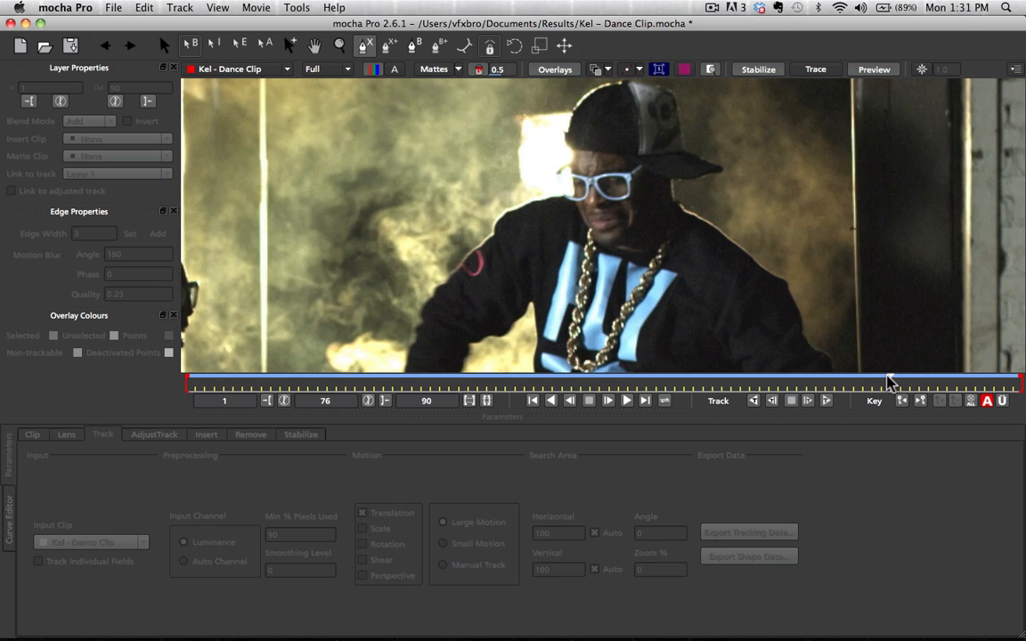
pyautogui.moveTo(889, 383); pyautogui.dragTo(844, 383)
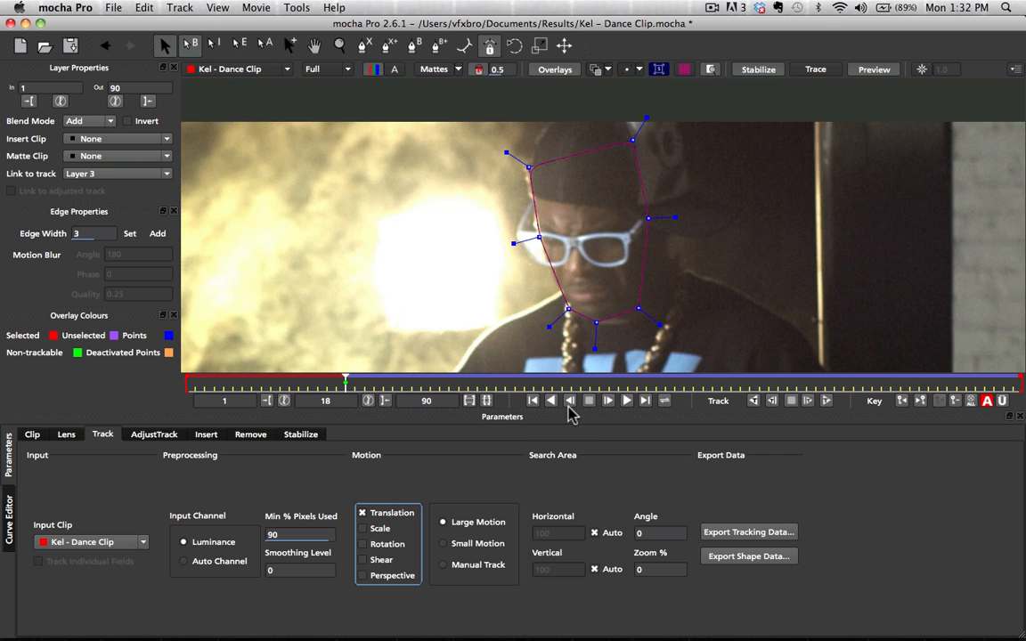
# - Play through the head track and scrub from start to later frames to verify the shape follows
pyautogui.click(755, 399)
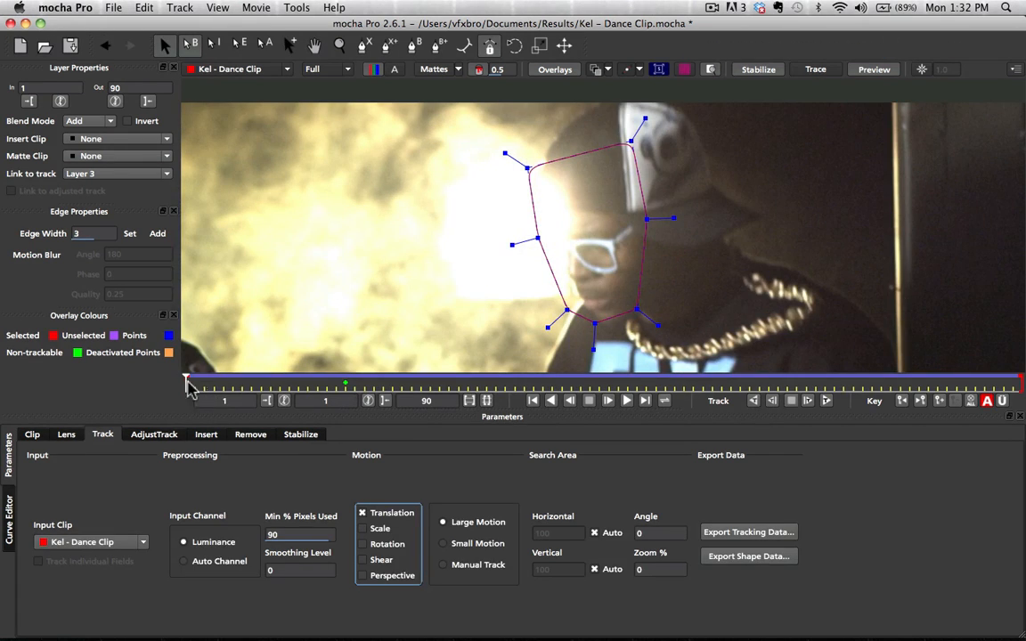
pyautogui.moveTo(187, 385); pyautogui.dragTo(374, 384)
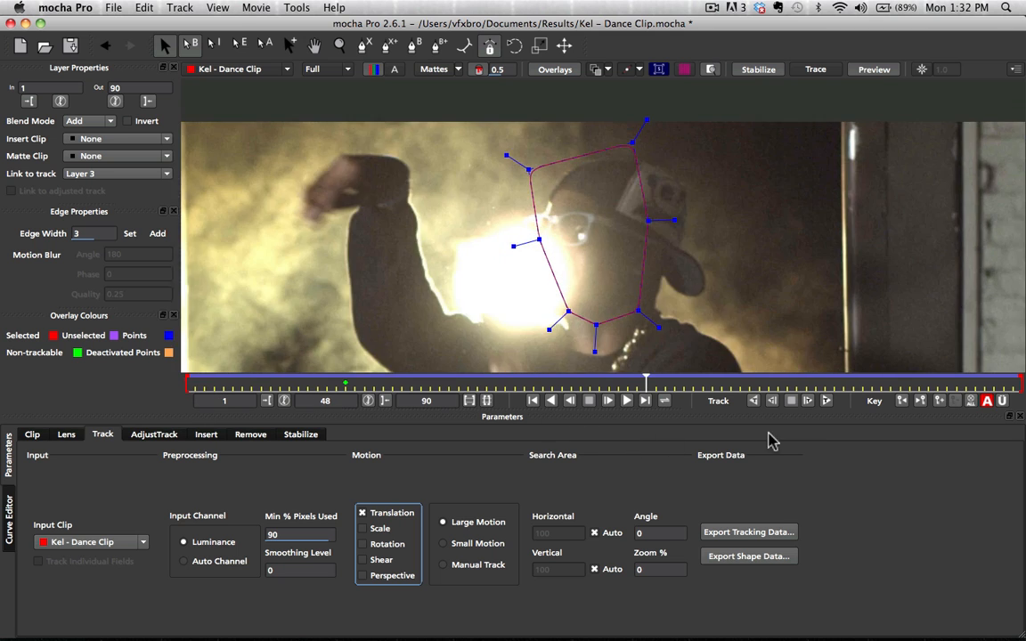
pyautogui.moveTo(644, 383); pyautogui.dragTo(946, 383)
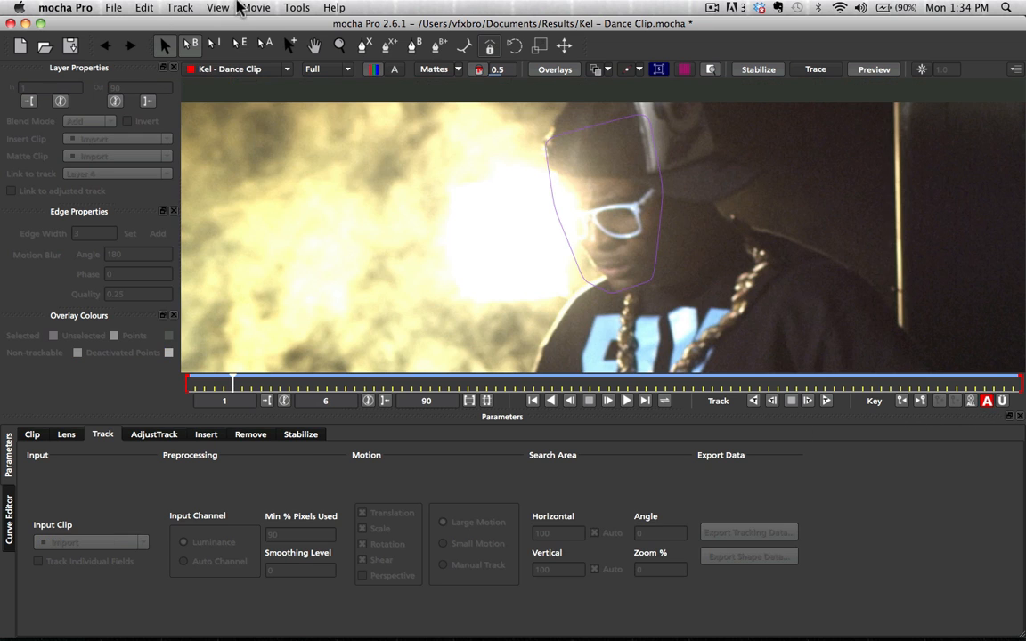
# - Show the Layer Controls panel and move it off the footage
pyautogui.click(217, 7)
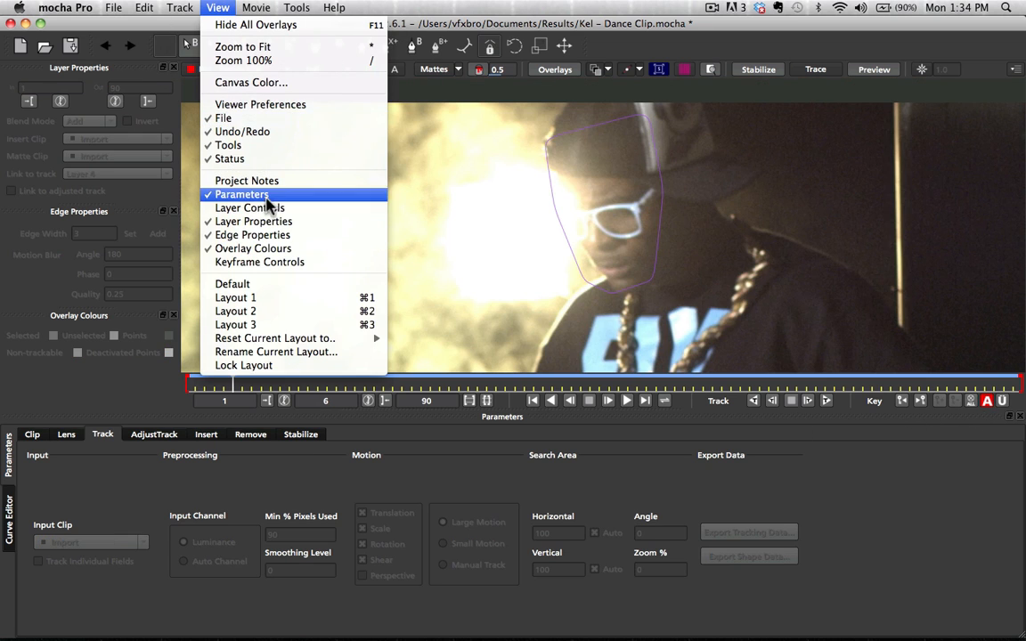
pyautogui.moveTo(249, 206)
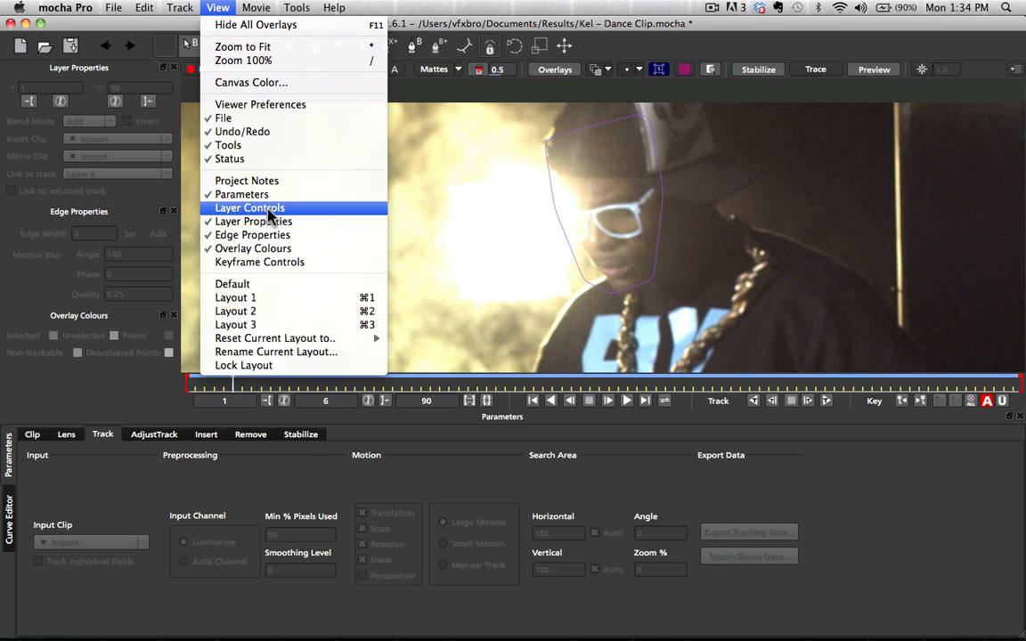
pyautogui.click(249, 206)
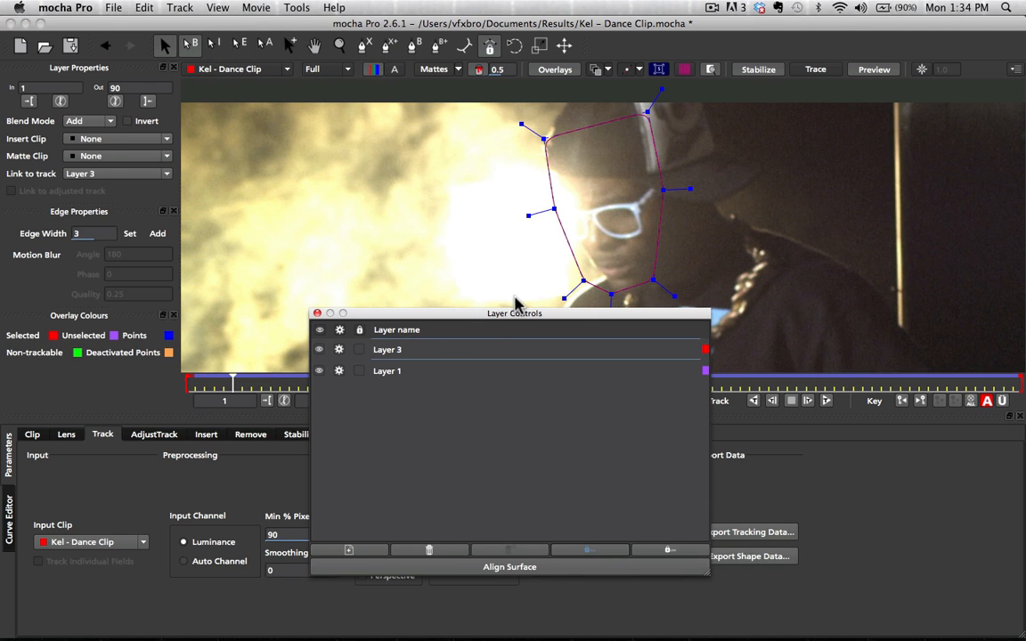
pyautogui.moveTo(515, 313); pyautogui.dragTo(253, 124)
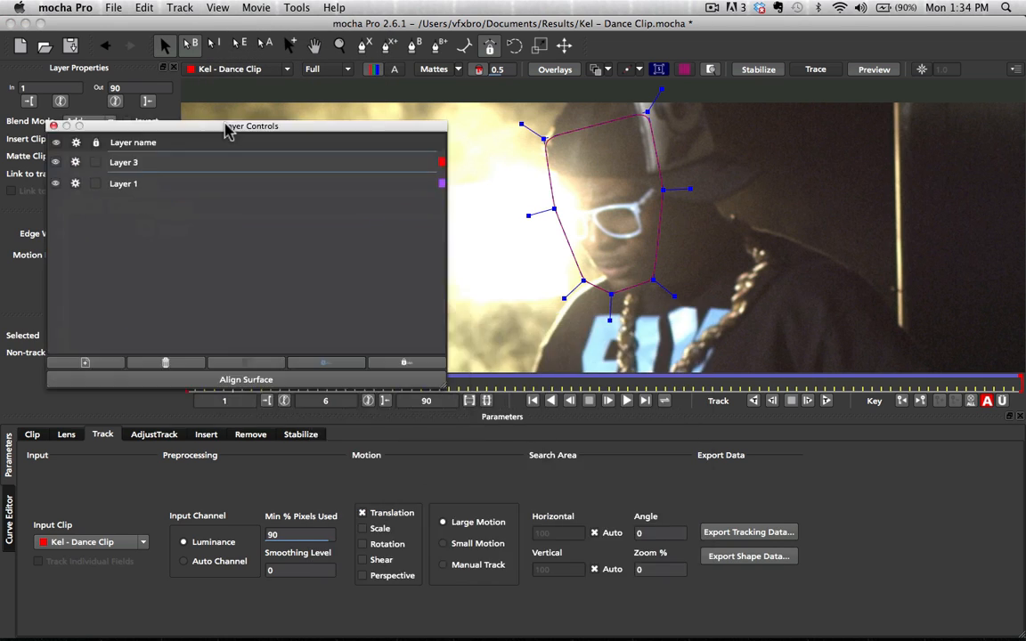
pyautogui.moveTo(252, 125); pyautogui.dragTo(207, 63)
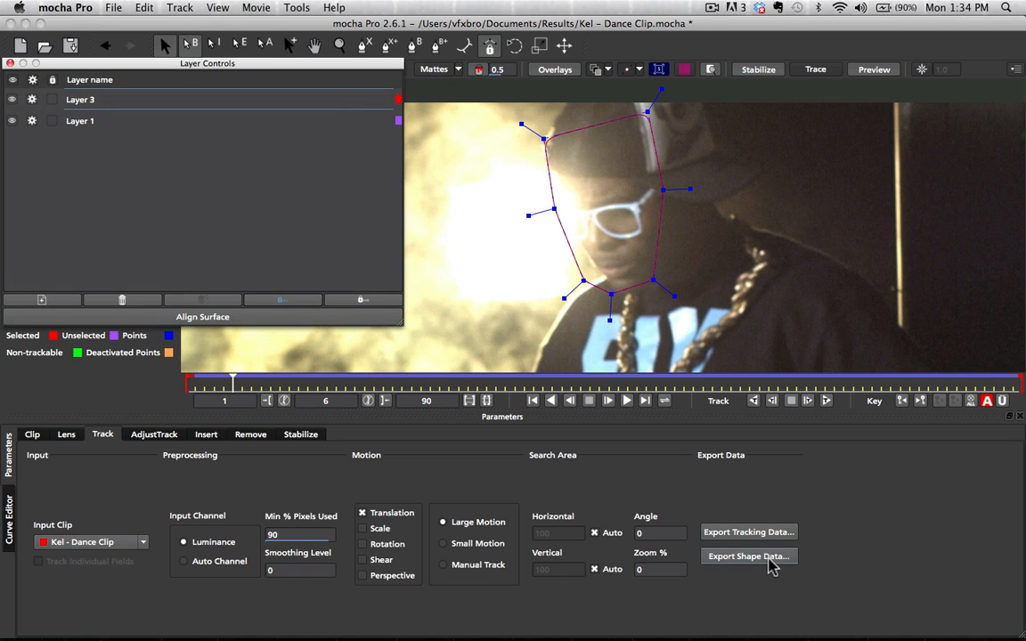
# - Export the head layer's tracking as After Effects CS3 Corner Pin data copied to the clipboard
pyautogui.click(748, 531)
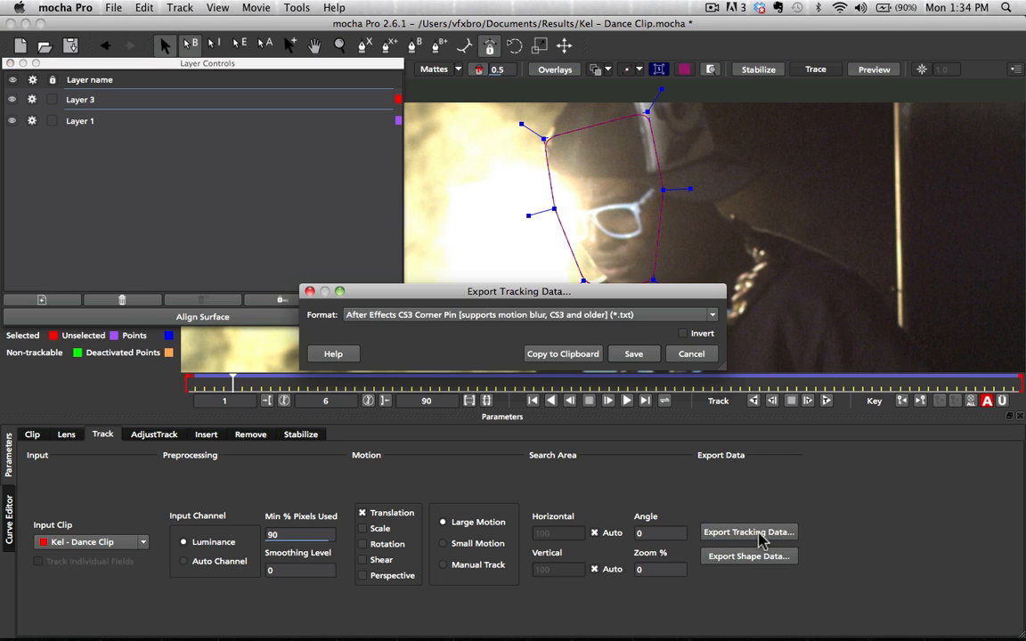
pyautogui.click(691, 353)
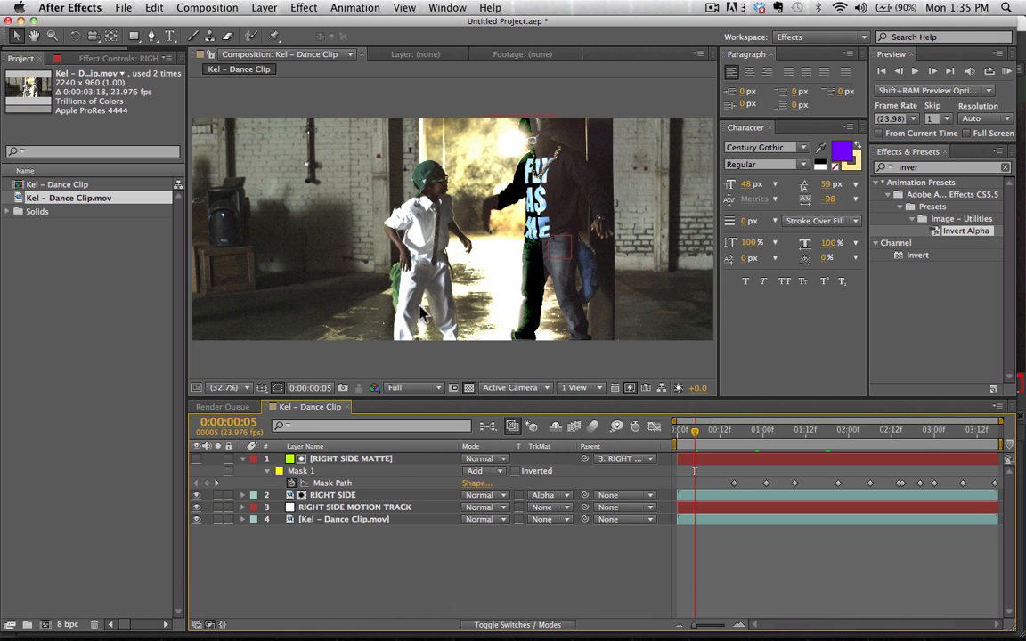
# - Add a new null object to the comp and move to a frame partway into the clip
pyautogui.click(264, 7)
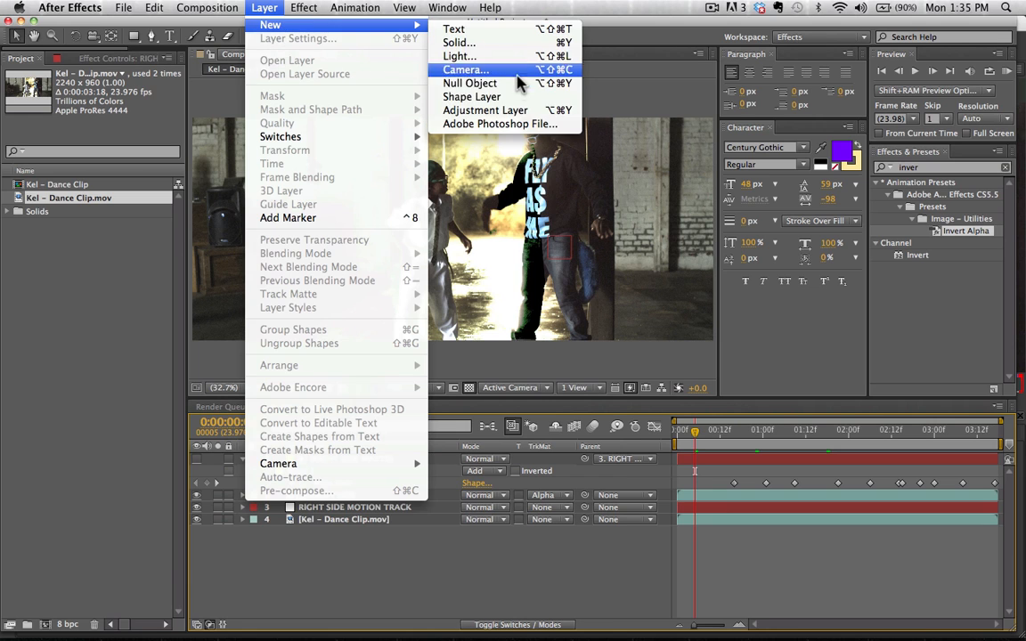
pyautogui.click(470, 84)
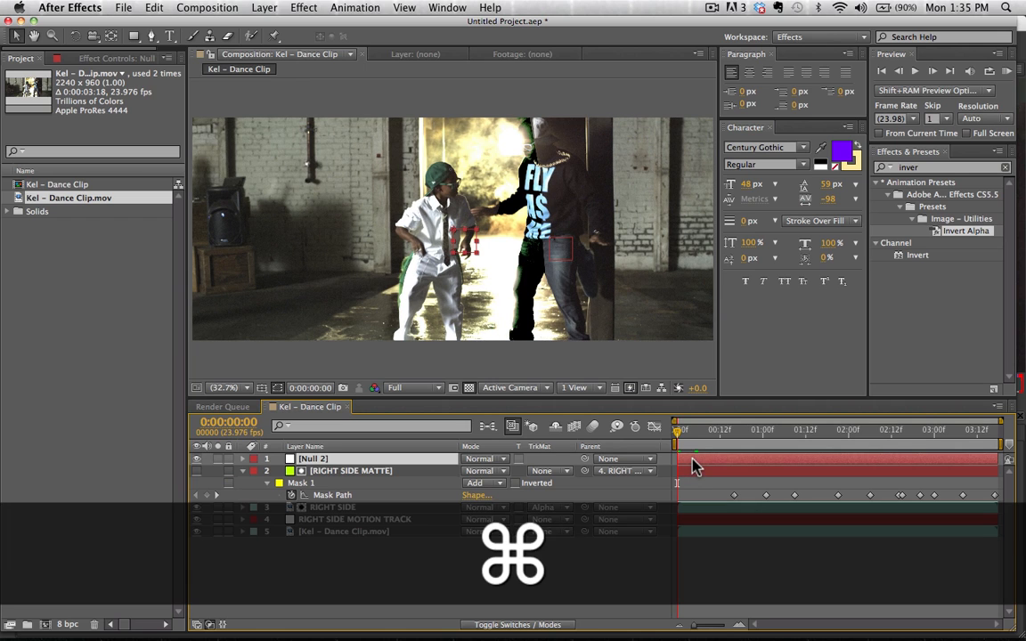
pyautogui.click(883, 430)
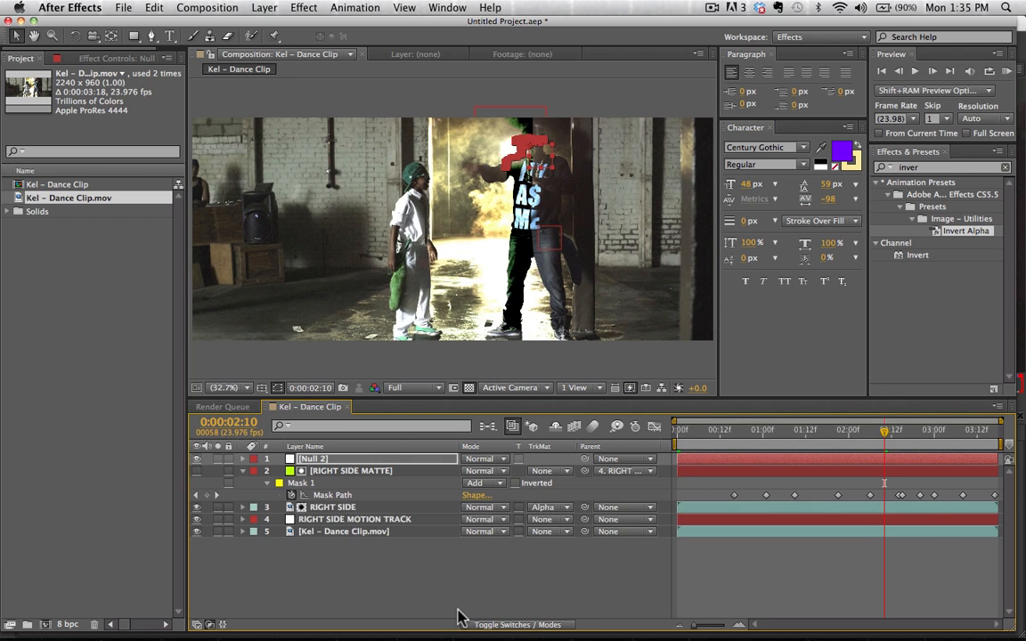
# - Create a new lime green solid named HAT
pyautogui.press('cmd+y')
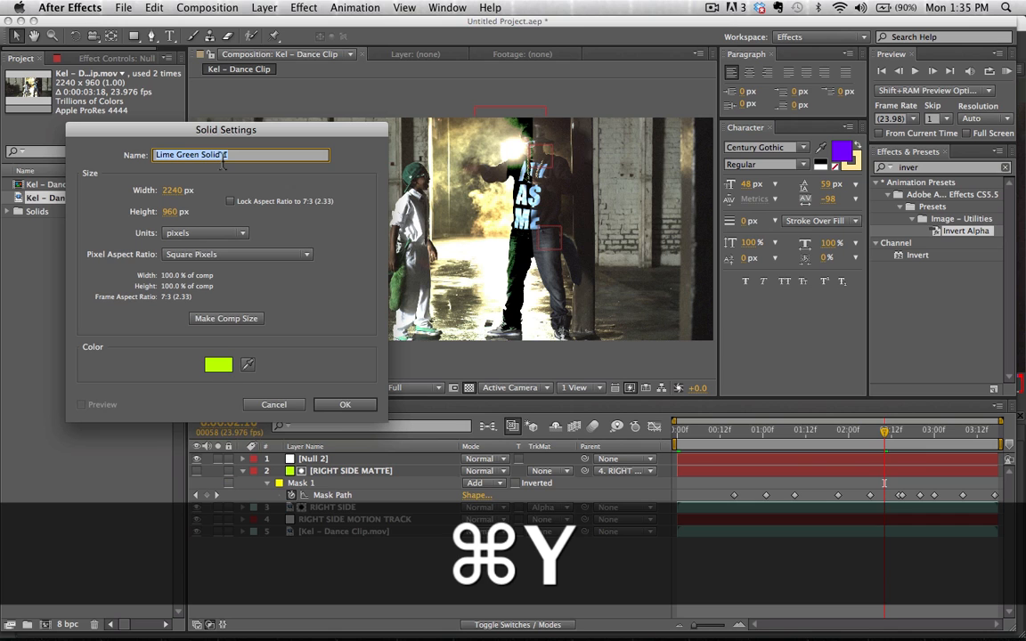
pyautogui.write('HAT')
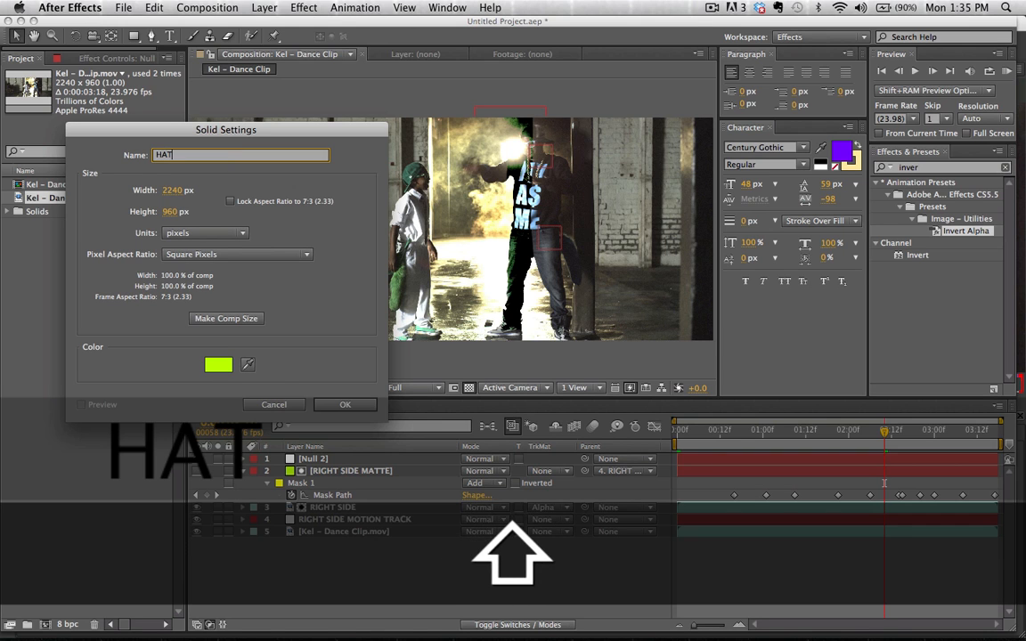
pyautogui.click(345, 404)
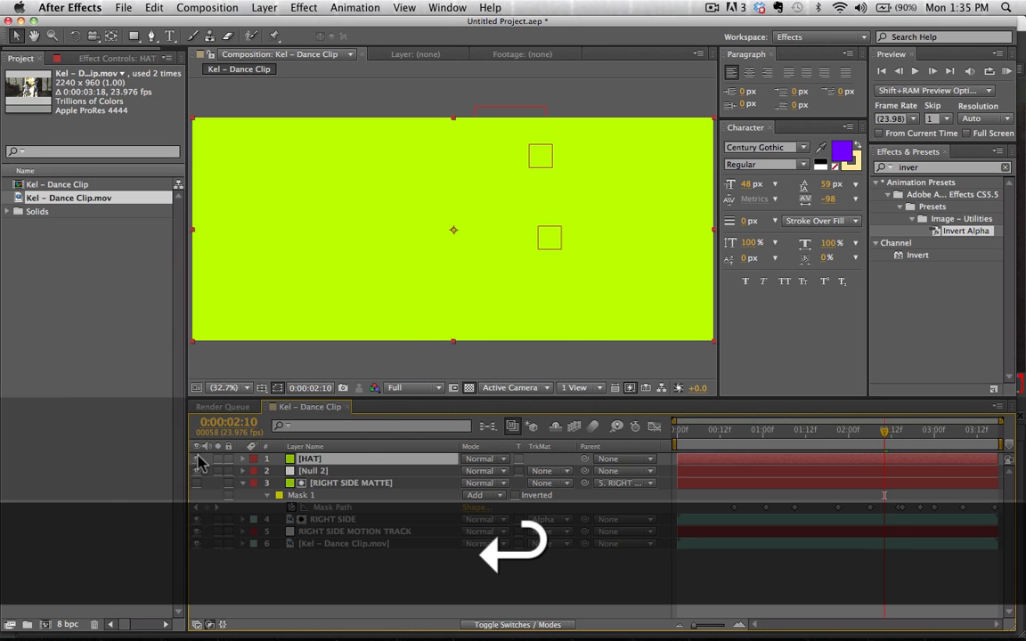
# - Hide the HAT solid and bend pen-mask curves along the dancer's cap outline
pyautogui.click(196, 459)
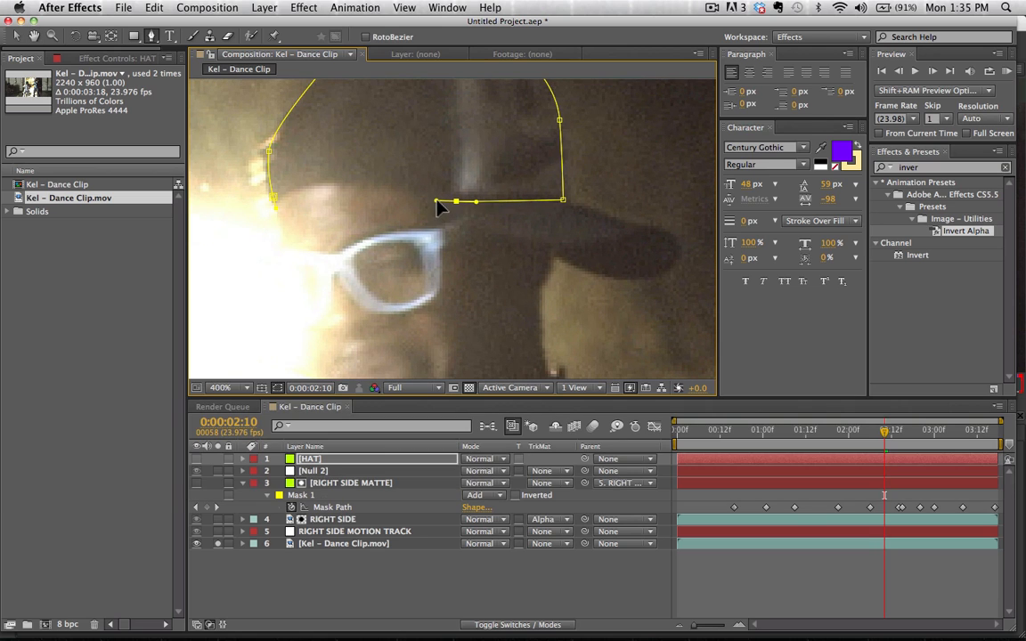
pyautogui.moveTo(455, 203); pyautogui.dragTo(342, 178)
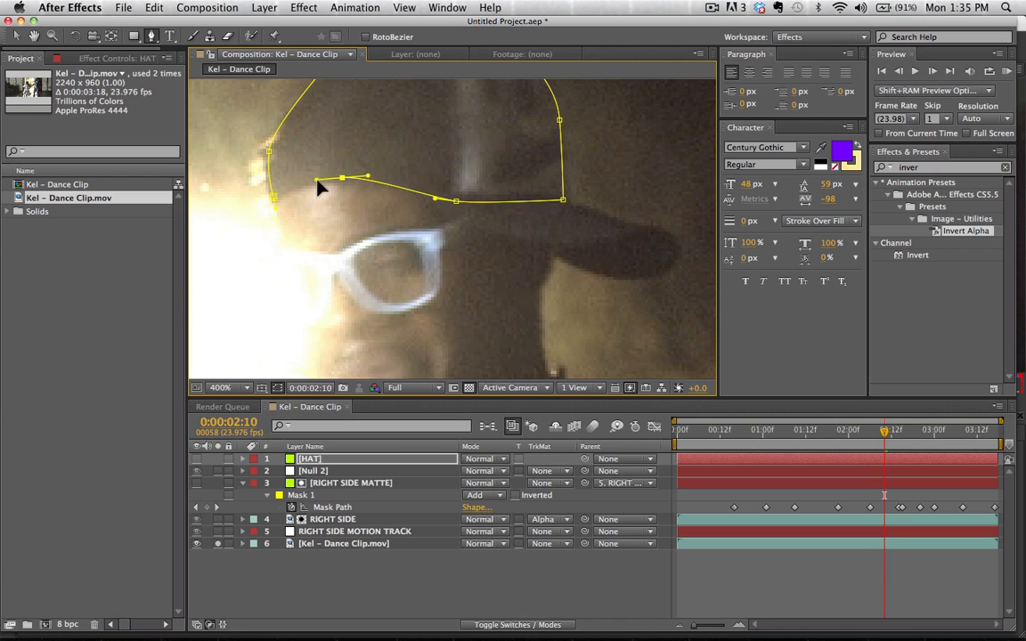
pyautogui.moveTo(321, 181); pyautogui.dragTo(276, 207)
pyautogui.write('HEAD MOTION TRACK')
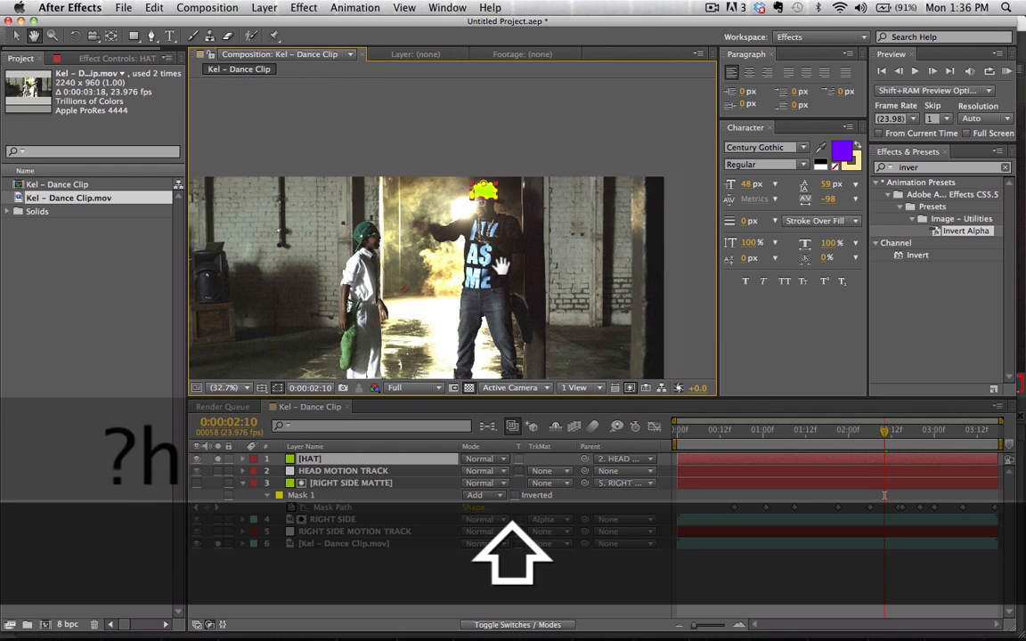
# - Scrub ahead to about 2:10 checking the hat follows, and zoom to 400% on the dancer's head
pyautogui.click(228, 389)
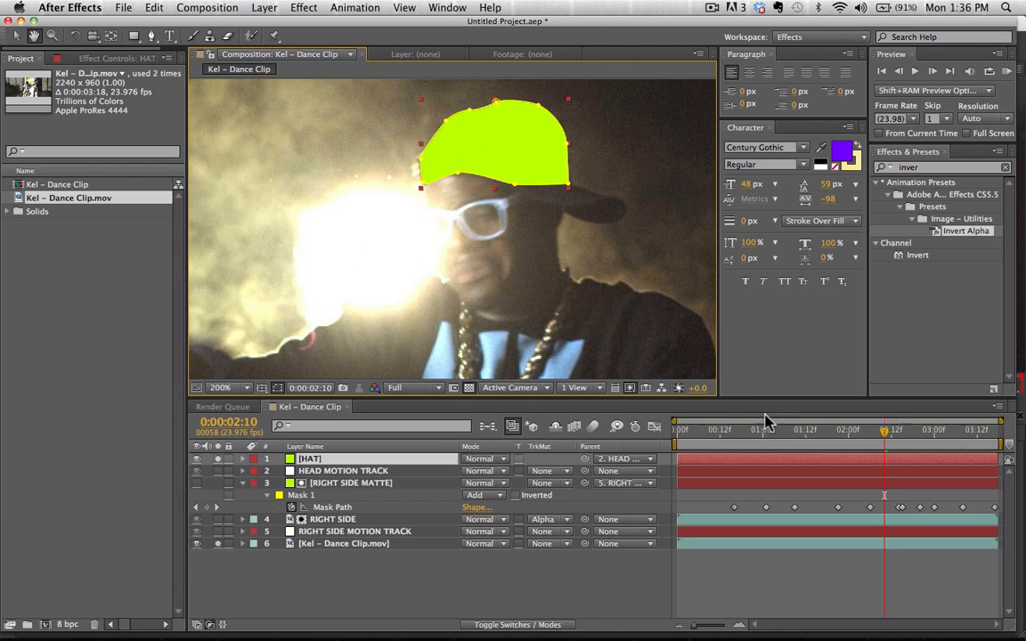
pyautogui.click(675, 429)
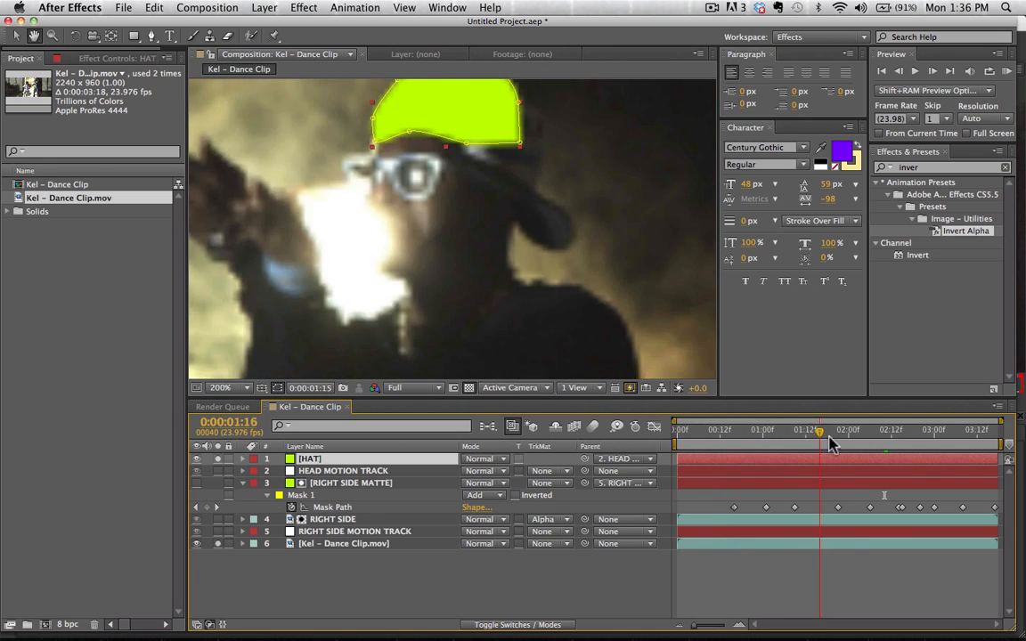
pyautogui.moveTo(819, 430); pyautogui.dragTo(993, 429)
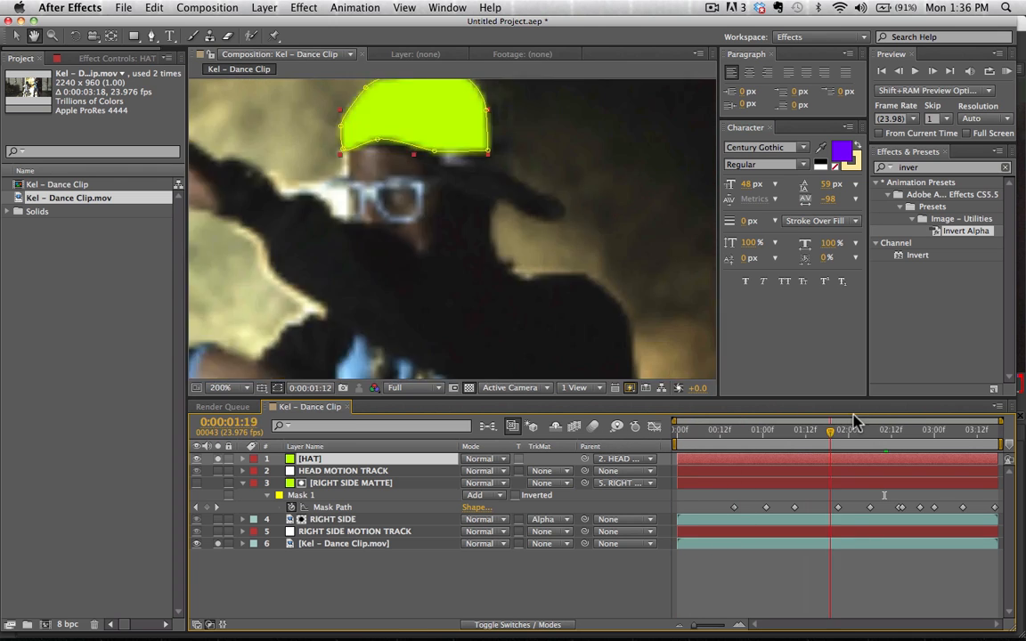
pyautogui.moveTo(830, 429); pyautogui.dragTo(889, 429)
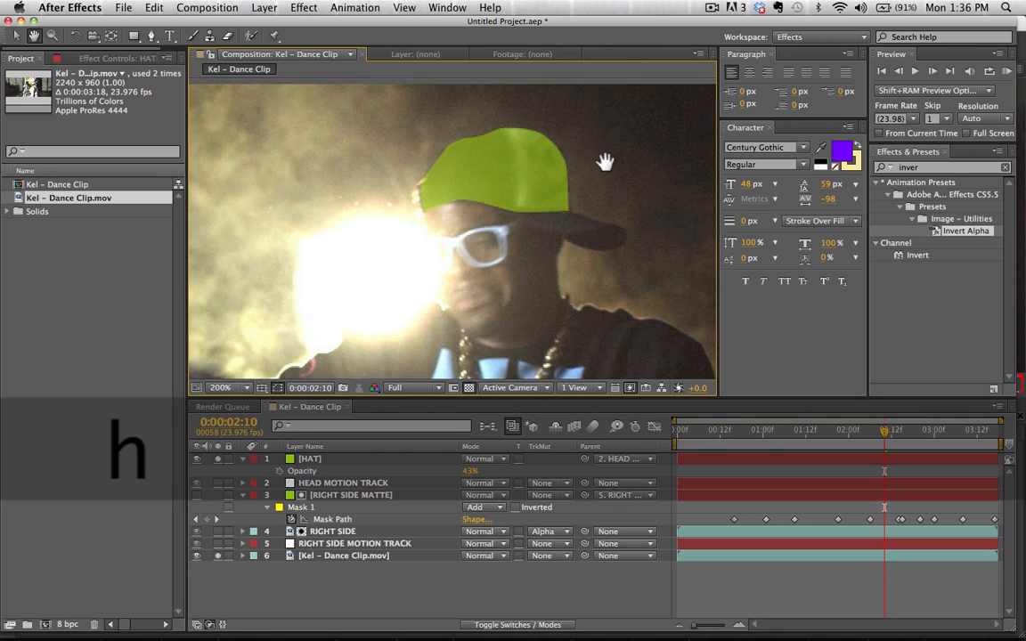
pyautogui.click(221, 389)
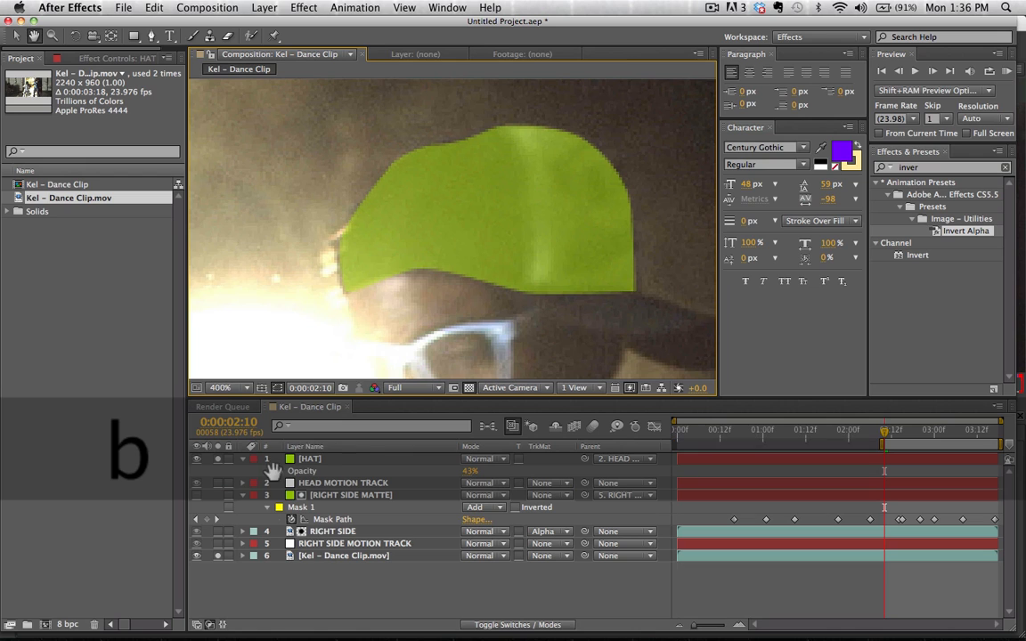
# - Select the HAT mask, step a frame and drag its points onto the cap's edge and top
pyautogui.click(310, 460)
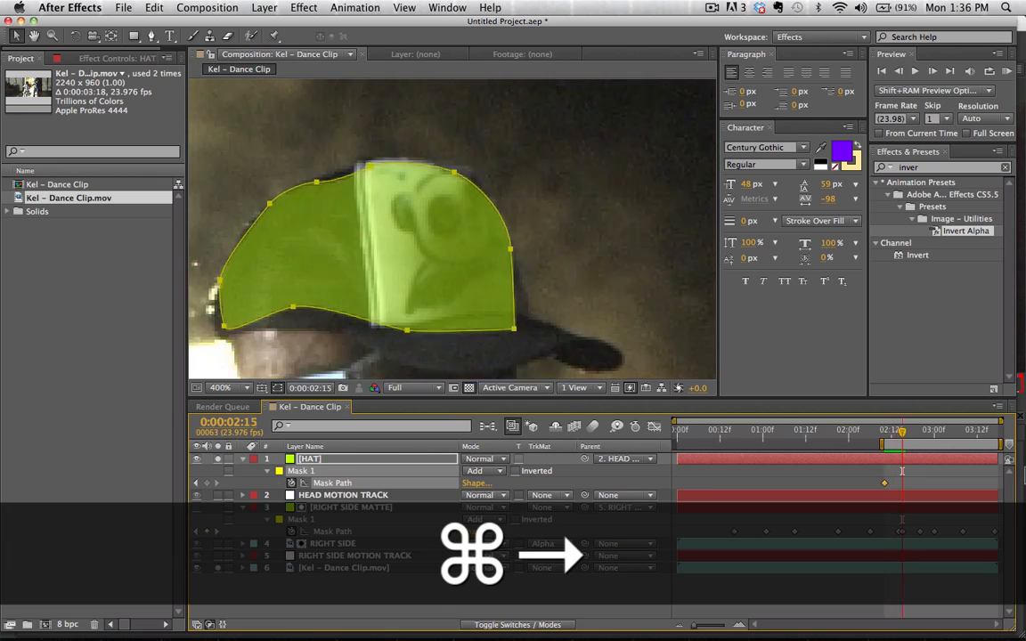
pyautogui.press('Left')
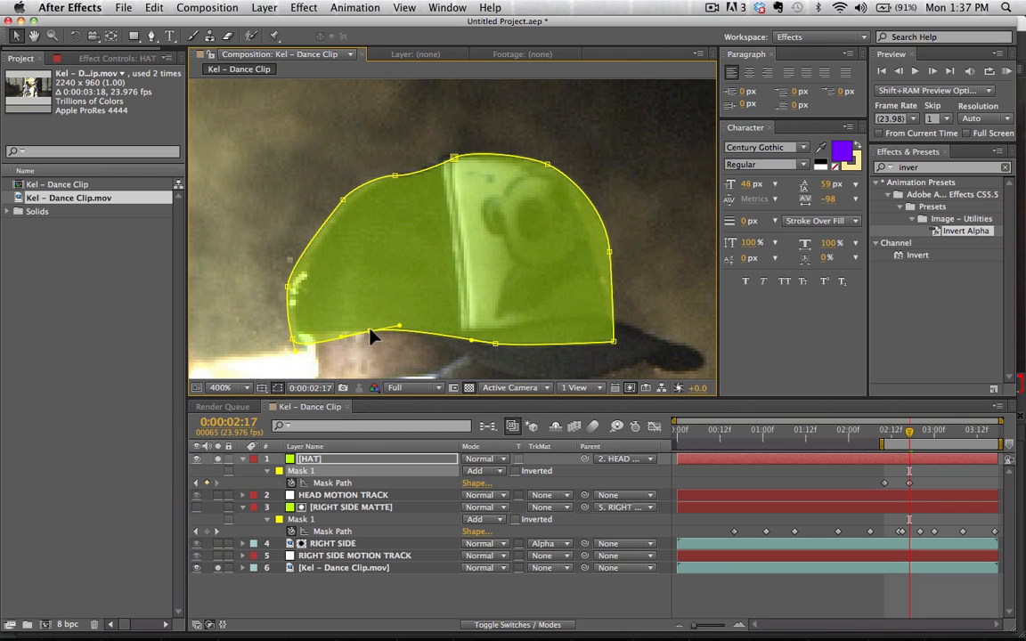
pyautogui.moveTo(395, 336); pyautogui.dragTo(294, 337)
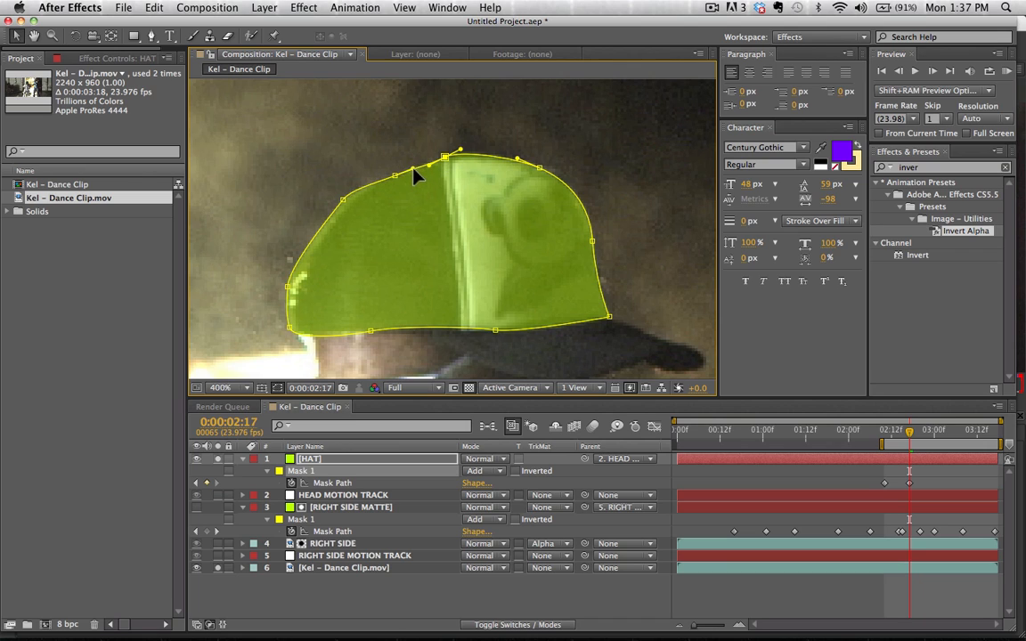
pyautogui.moveTo(399, 176); pyautogui.dragTo(349, 217)
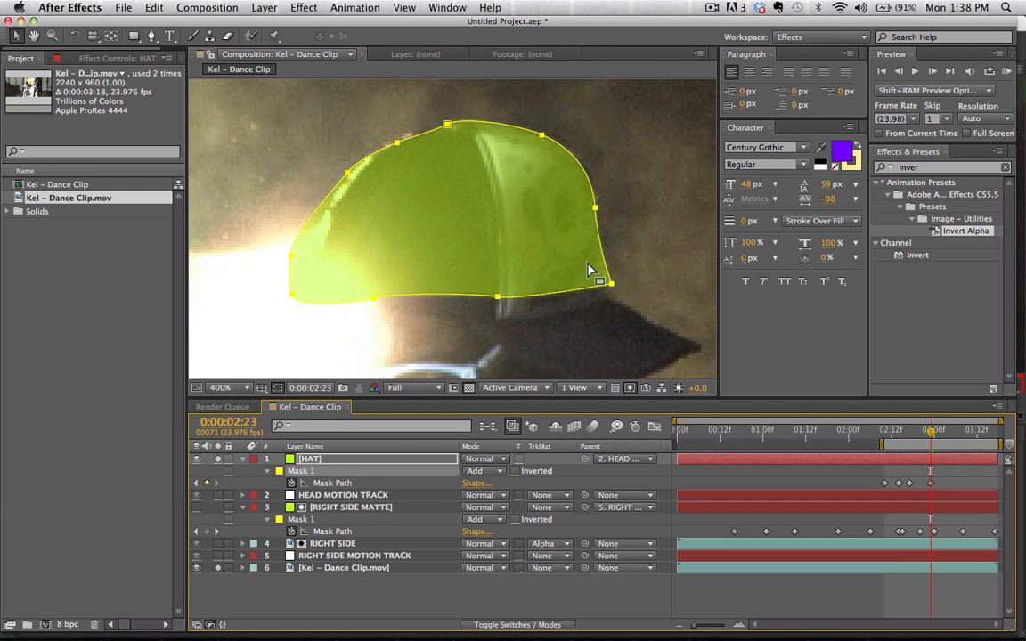
# - Fit mask points along the cap outline and its lower edge for the brim layer
pyautogui.moveTo(599, 295); pyautogui.dragTo(609, 299)
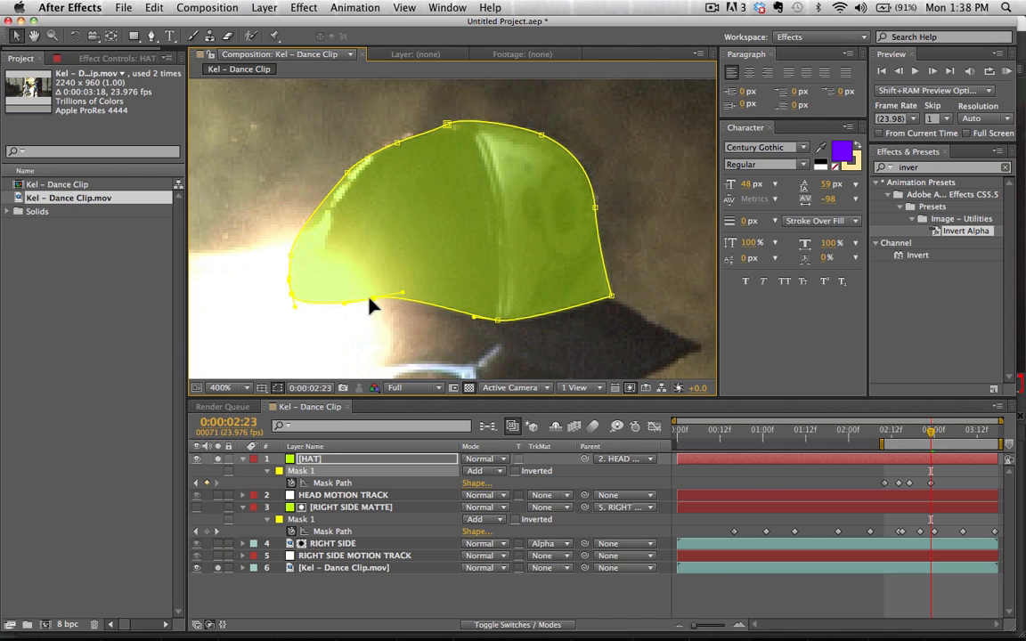
pyautogui.moveTo(374, 306); pyautogui.dragTo(374, 327)
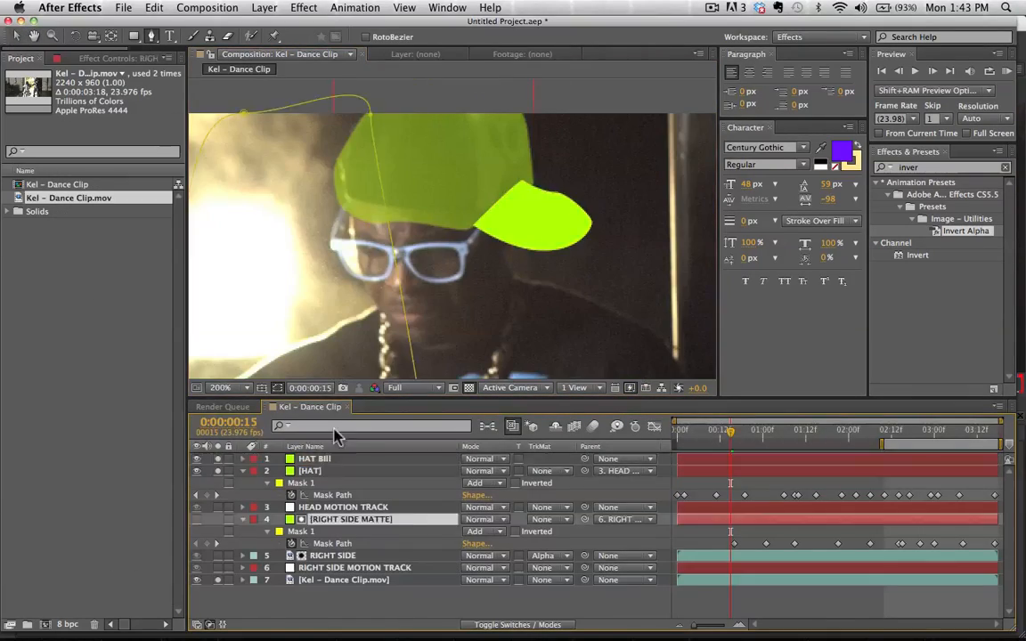
# - Move between frames to check the brim's rotation keyframes hold
pyautogui.click(681, 430)
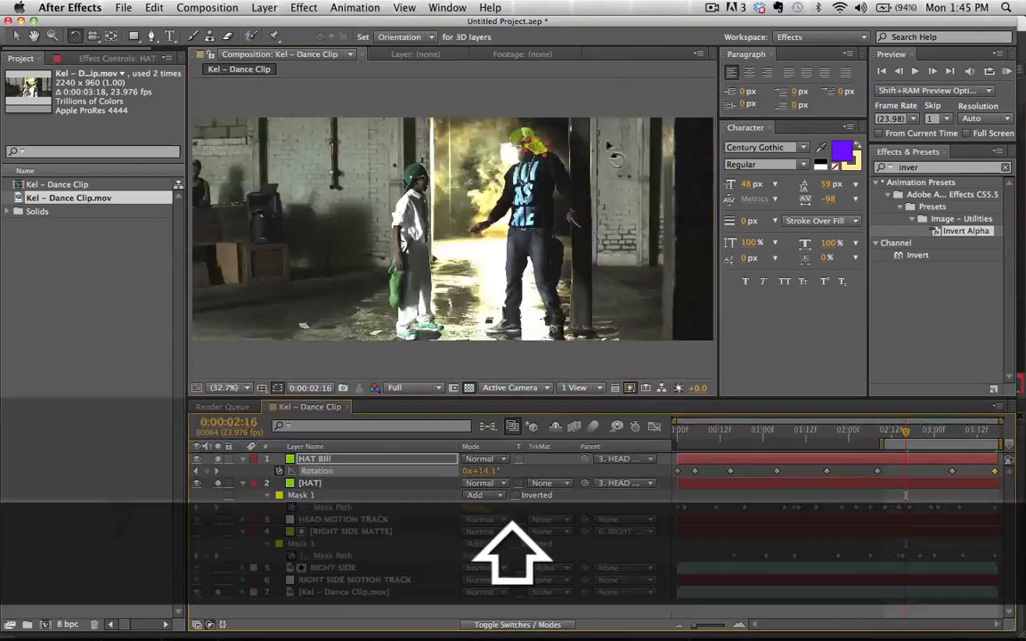
pyautogui.click(819, 429)
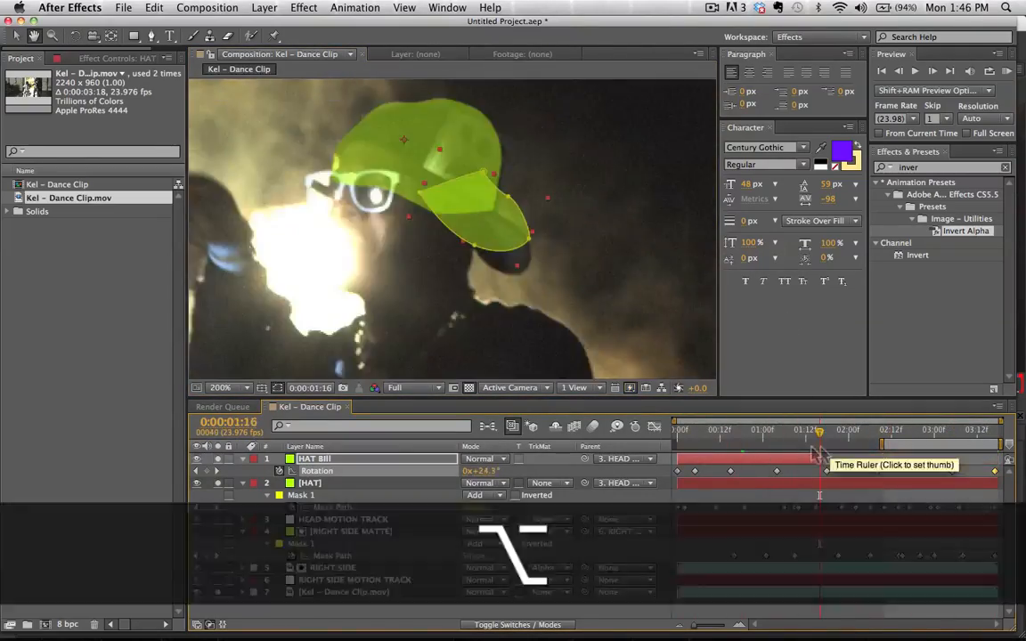
pyautogui.click(684, 429)
pyautogui.write('HEA')
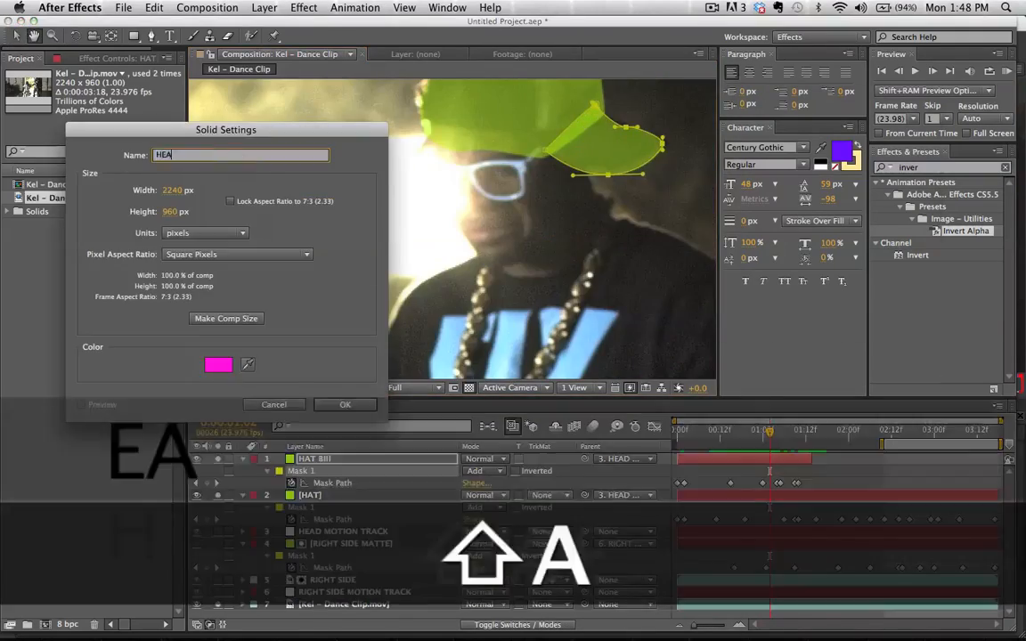
# - Confirm the magenta HEAD solid and adjust its face mask edge under the cap
pyautogui.click(346, 404)
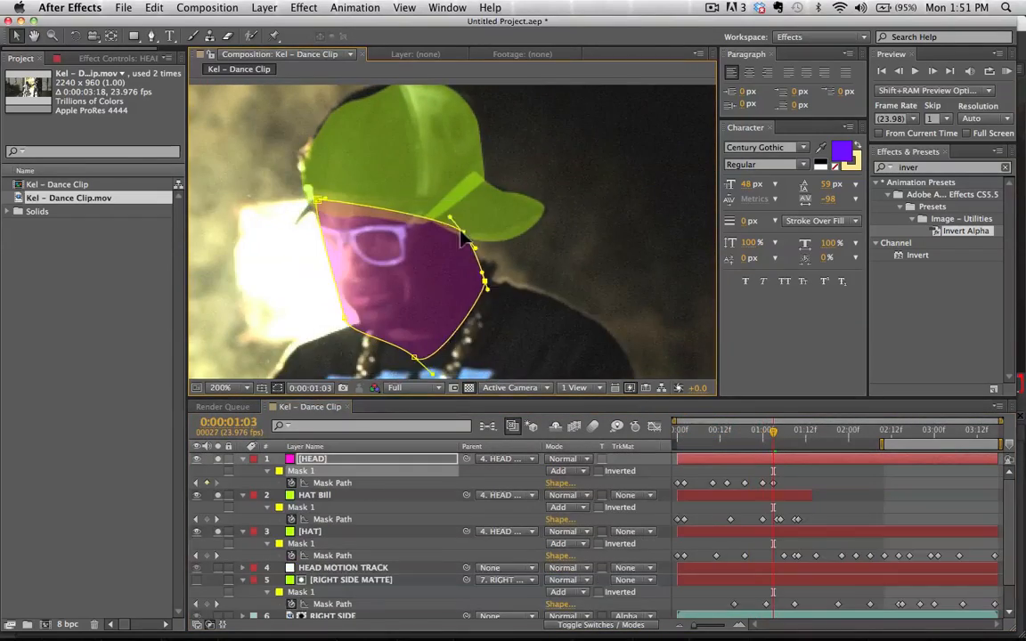
pyautogui.moveTo(773, 429); pyautogui.dragTo(801, 429)
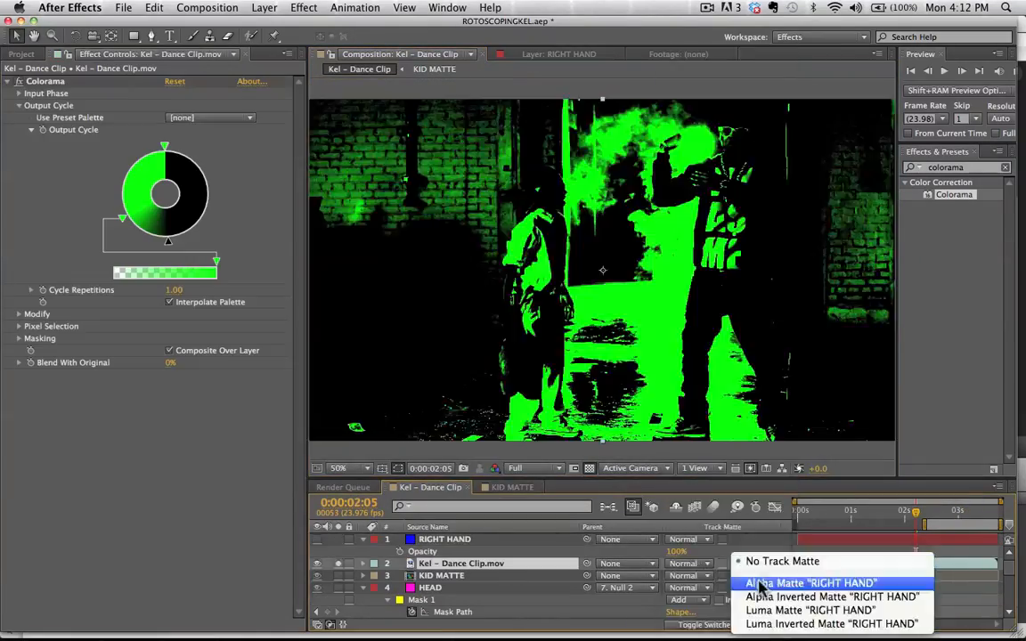
# - Set the footage layer's track matte to Alpha Matte "RIGHT HAND"
pyautogui.click(808, 583)
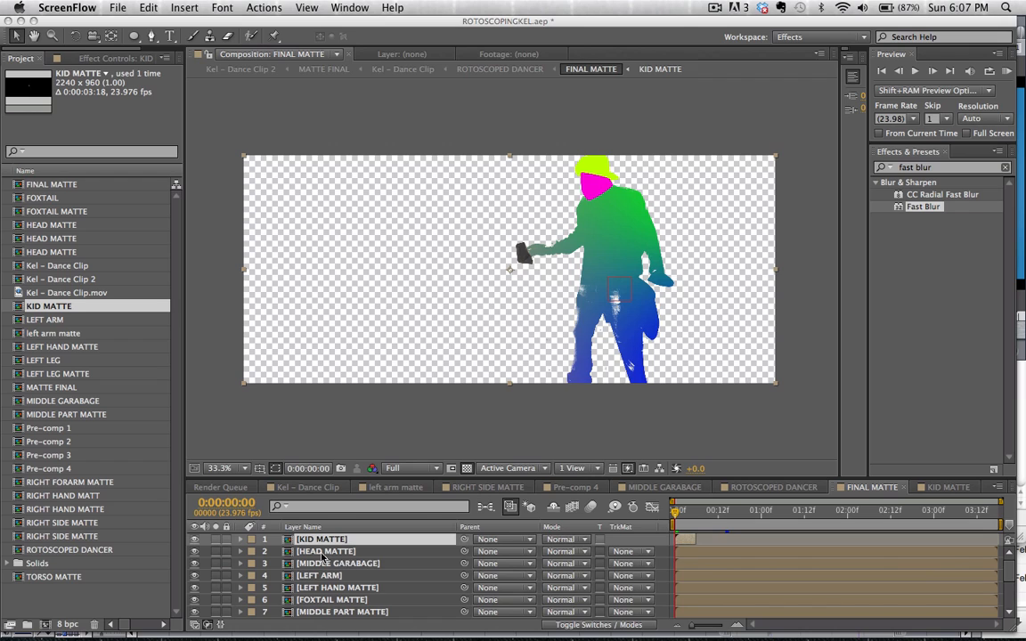
# - Scroll the FINAL MATTE layers, solo one matte then show all again, and move to frame 1
pyautogui.scroll(-3)
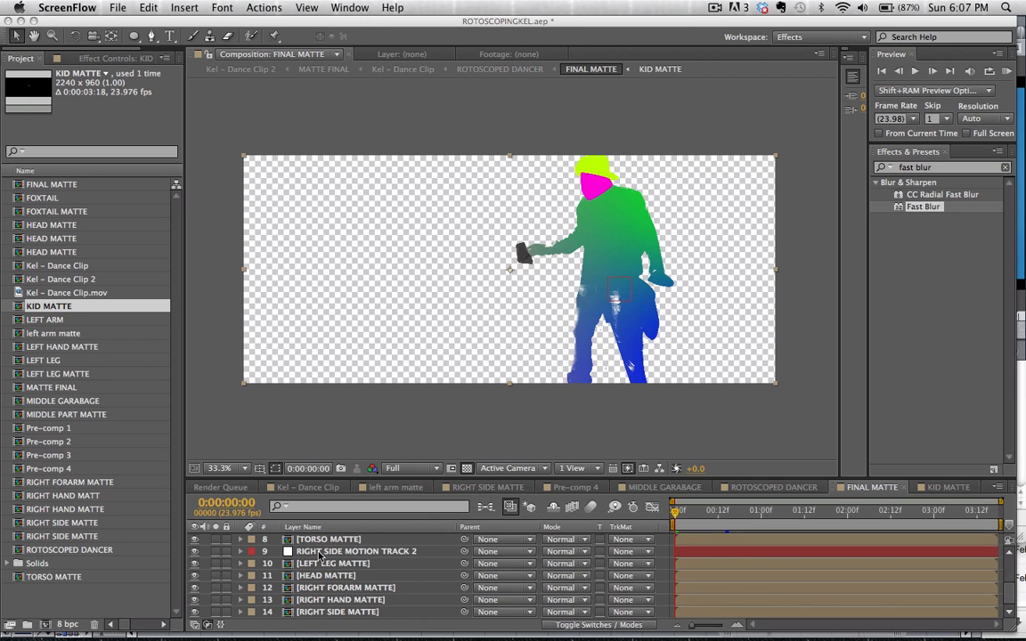
pyautogui.scroll(3)
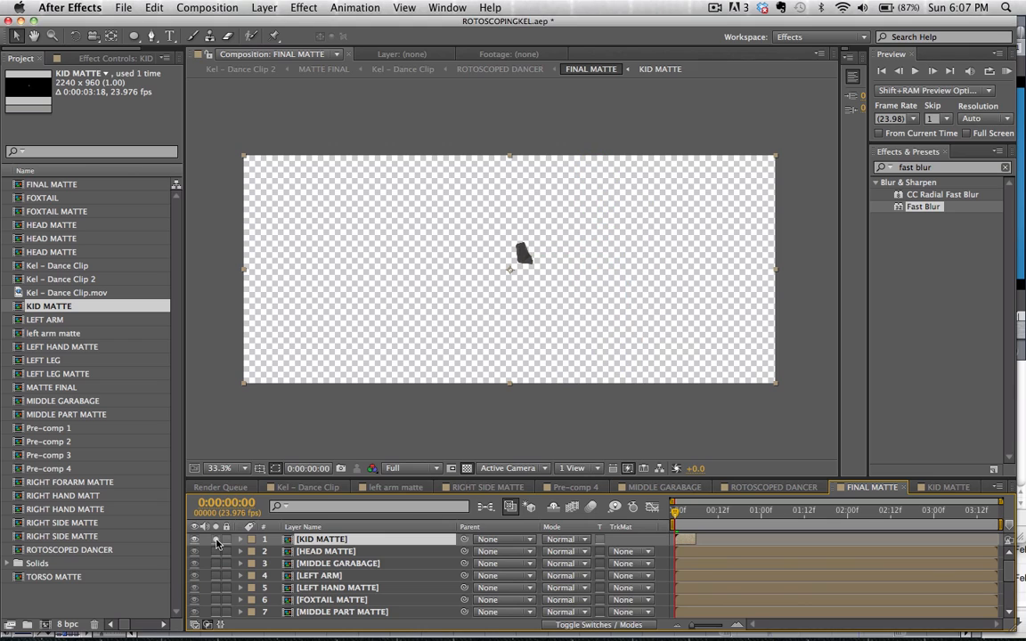
pyautogui.click(194, 537)
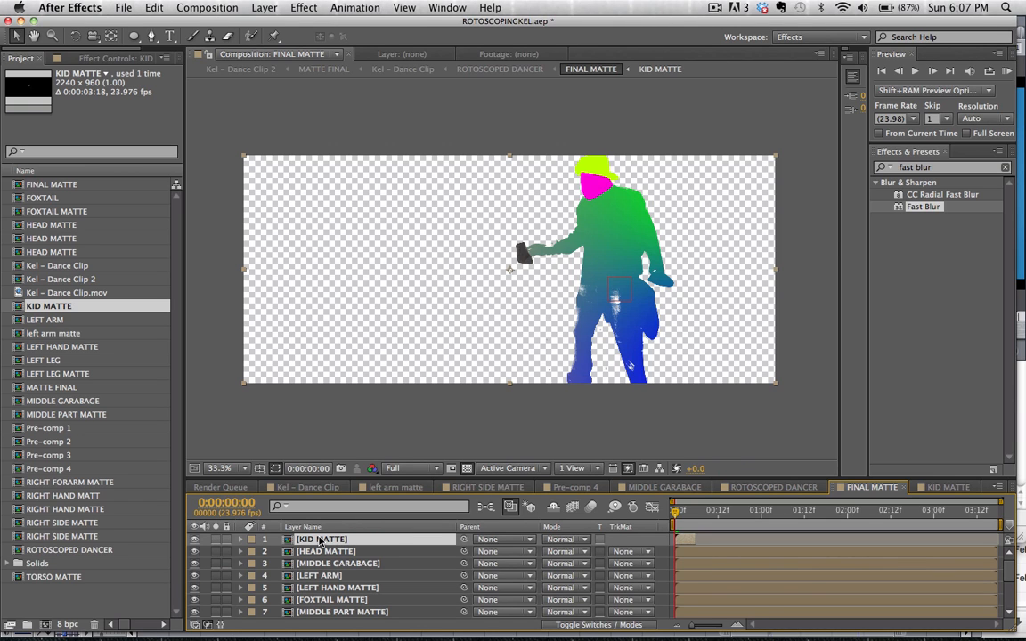
pyautogui.click(679, 509)
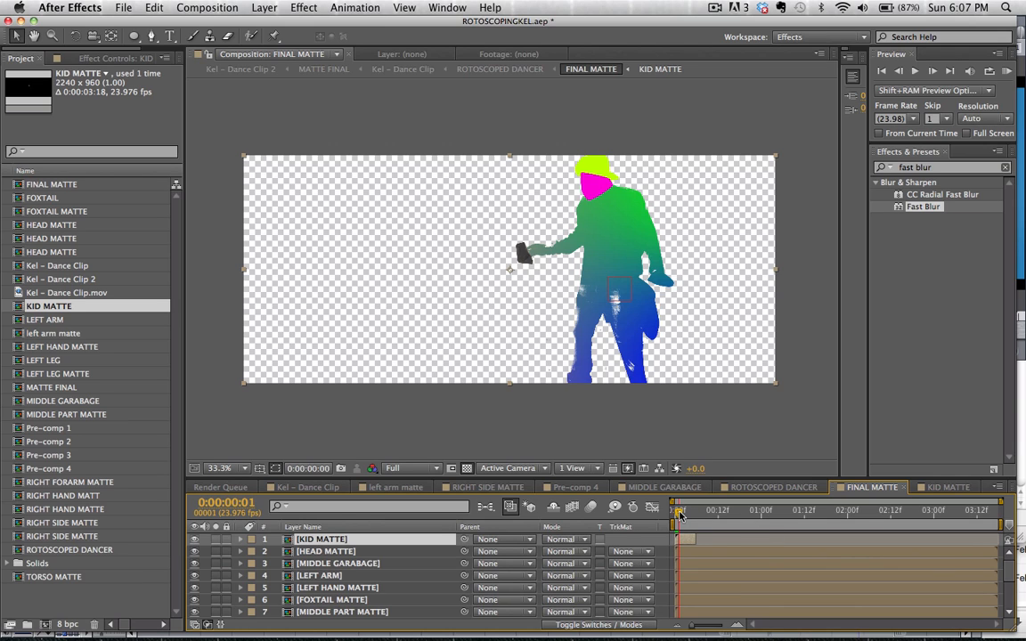
pyautogui.click(668, 509)
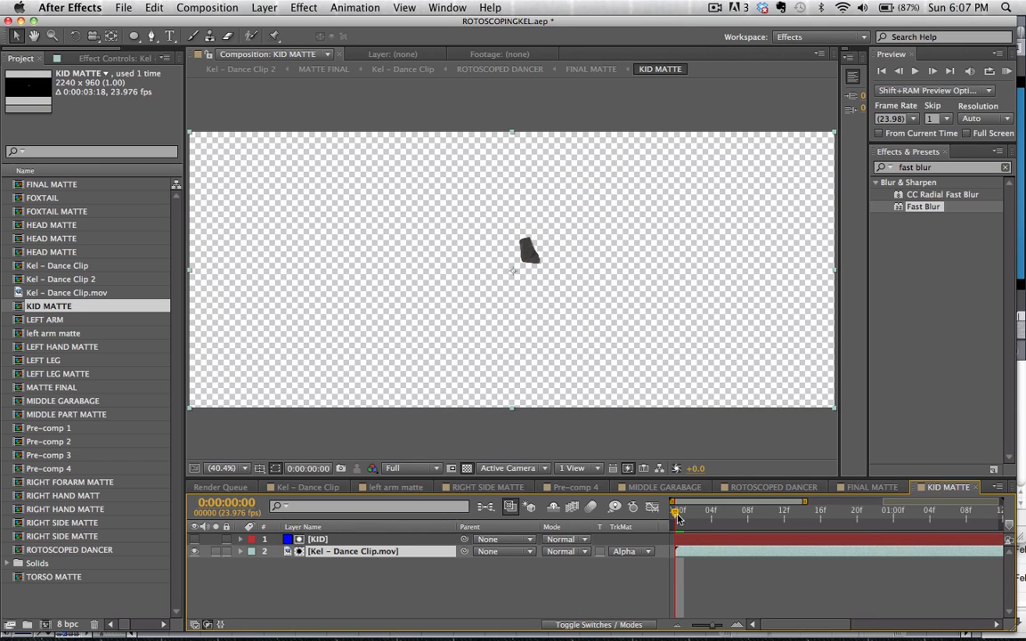
# - Set the Dance Clip layer's track matte to Alpha Matte "[KID]" and return to the first frame
pyautogui.click(317, 538)
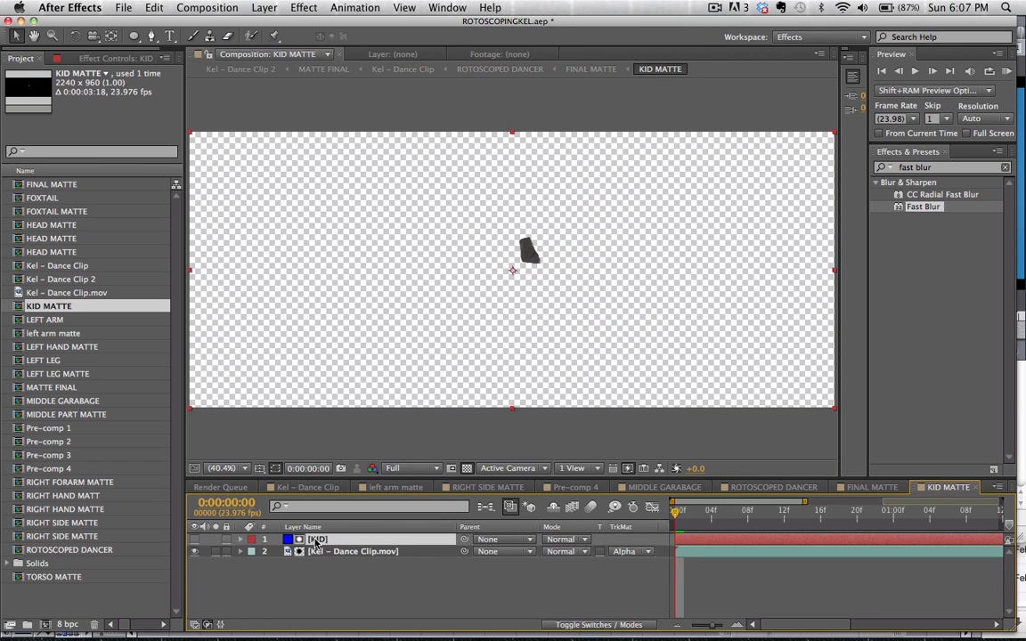
pyautogui.click(317, 537)
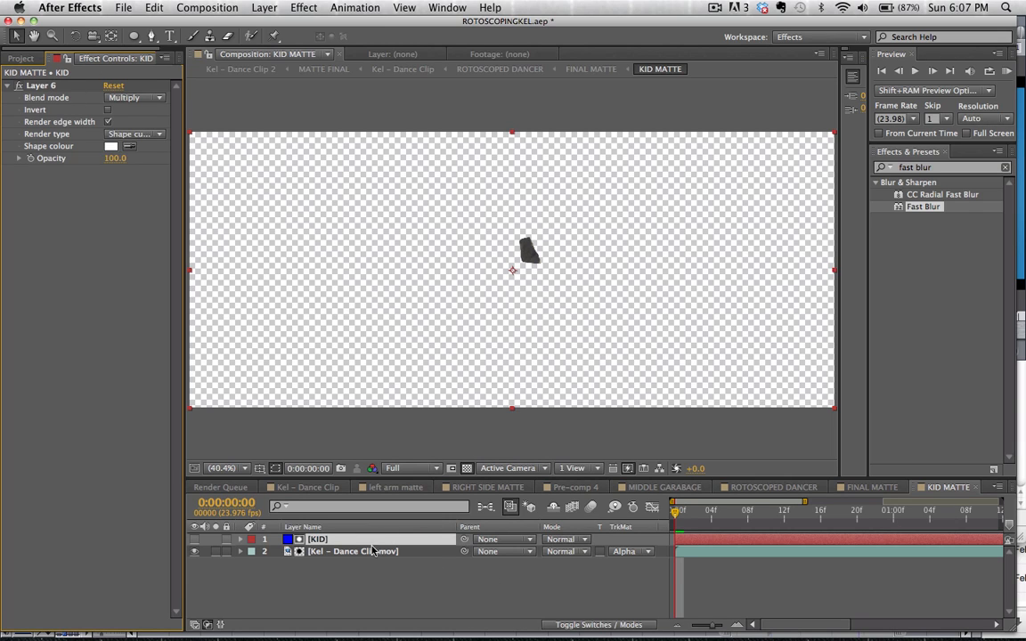
pyautogui.click(356, 552)
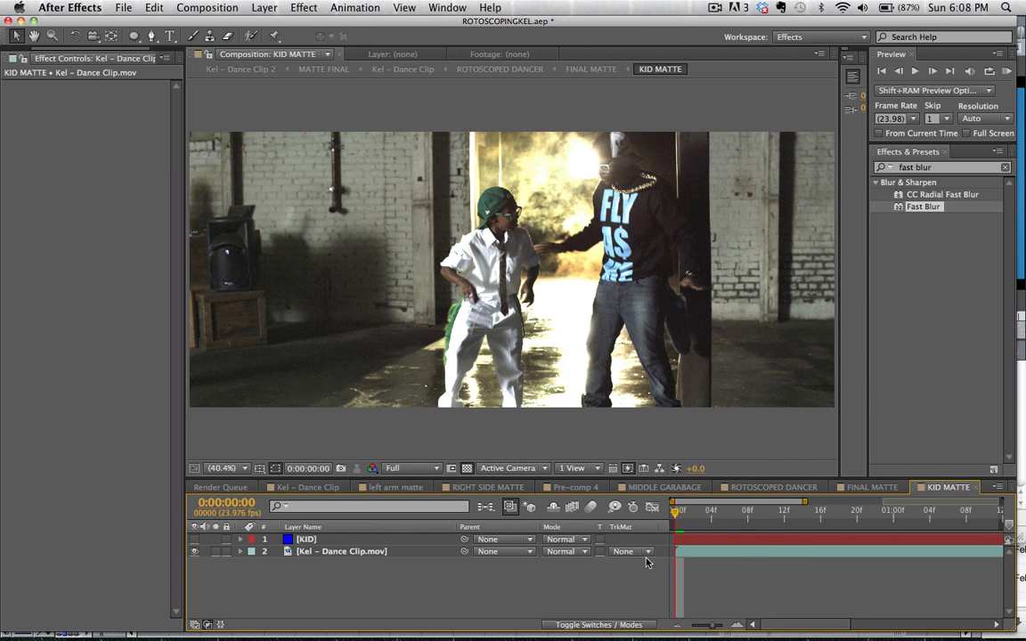
pyautogui.click(307, 538)
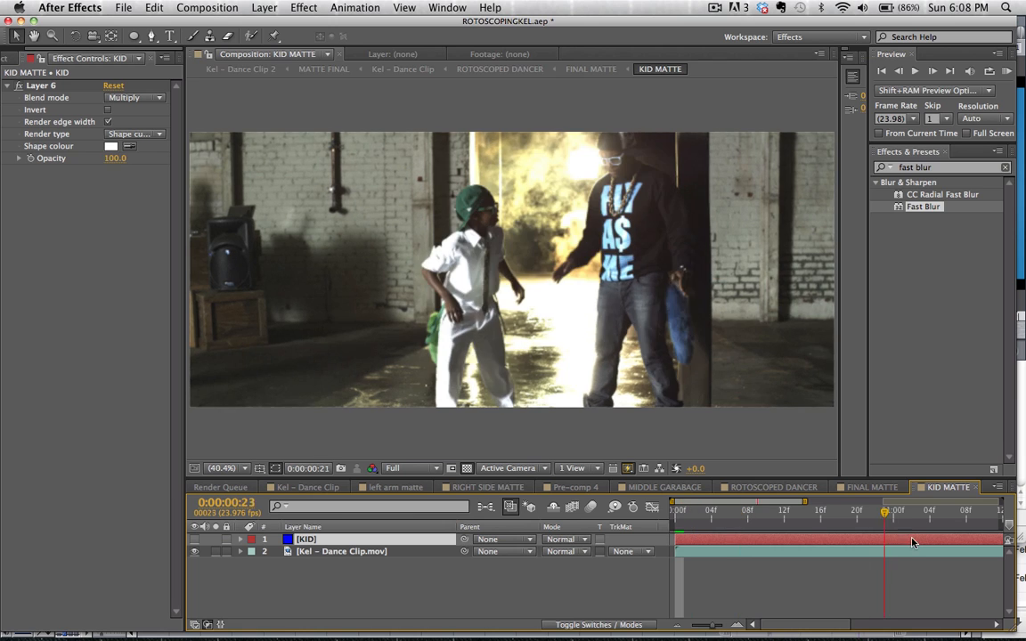
pyautogui.click(632, 552)
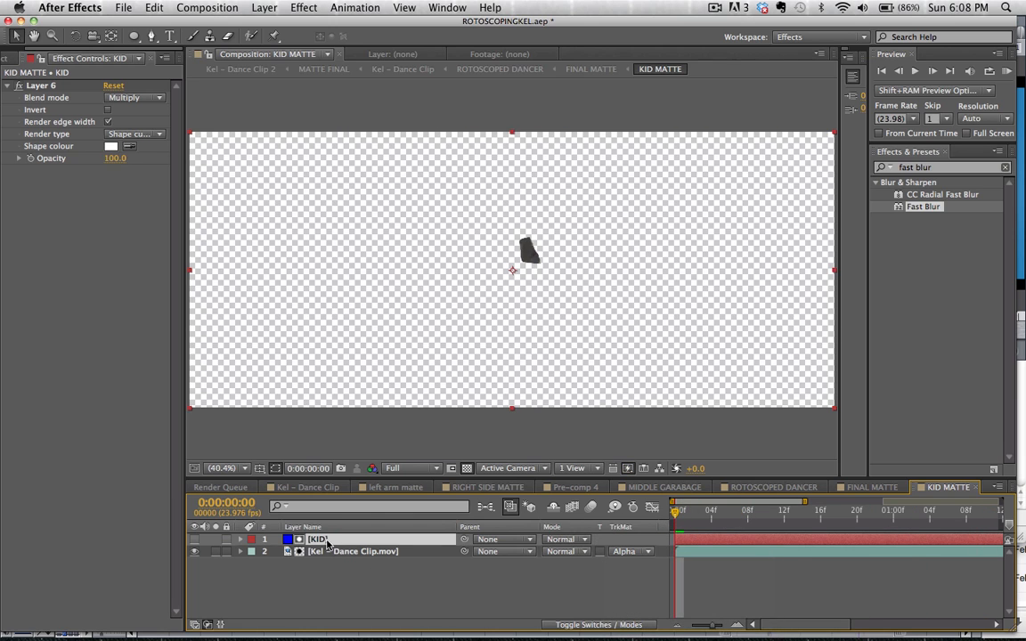
pyautogui.click(194, 538)
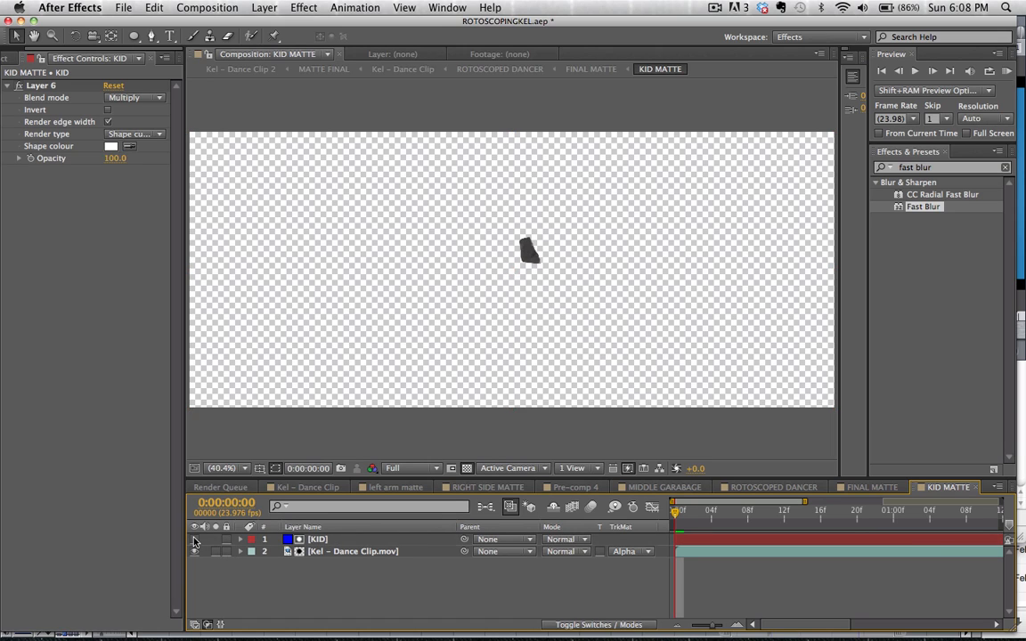
pyautogui.click(194, 538)
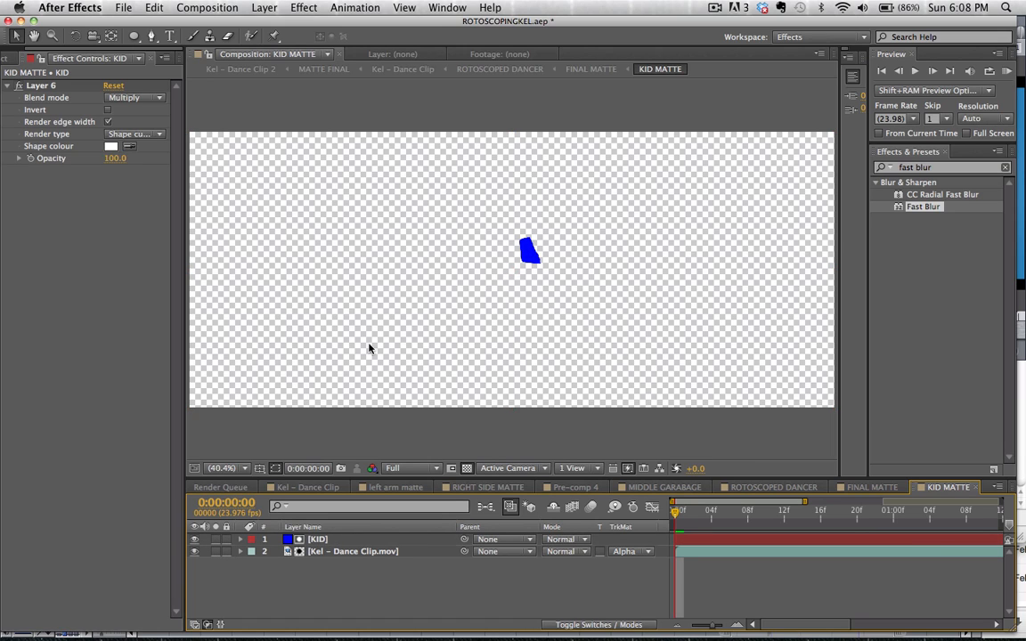
pyautogui.moveTo(958, 176)
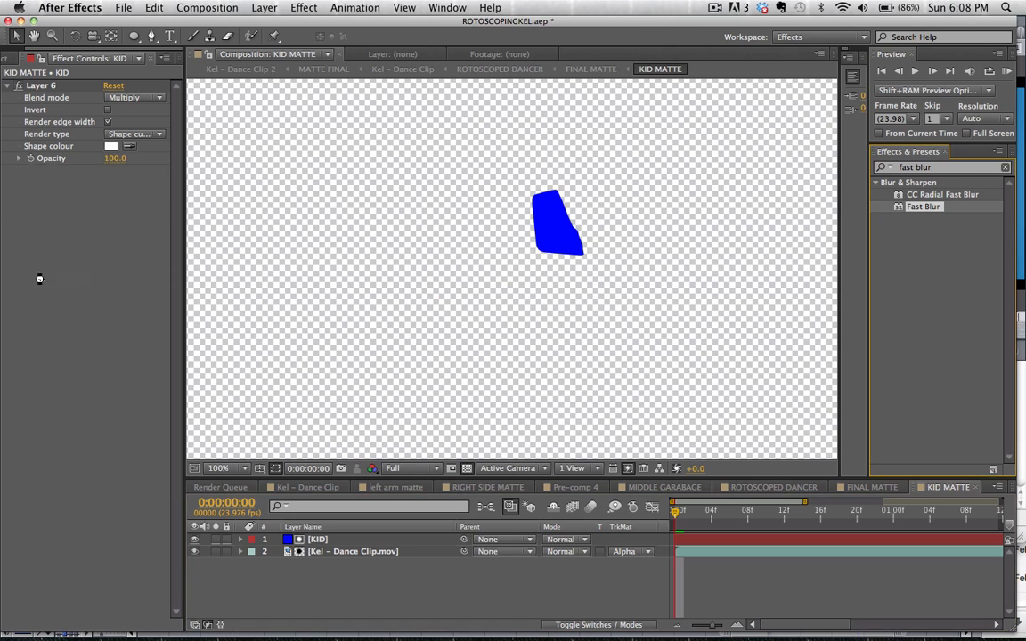
# - Apply Fast Blur to the blue KID shape layer and nudge its blurriness up
pyautogui.doubleClick(923, 206)
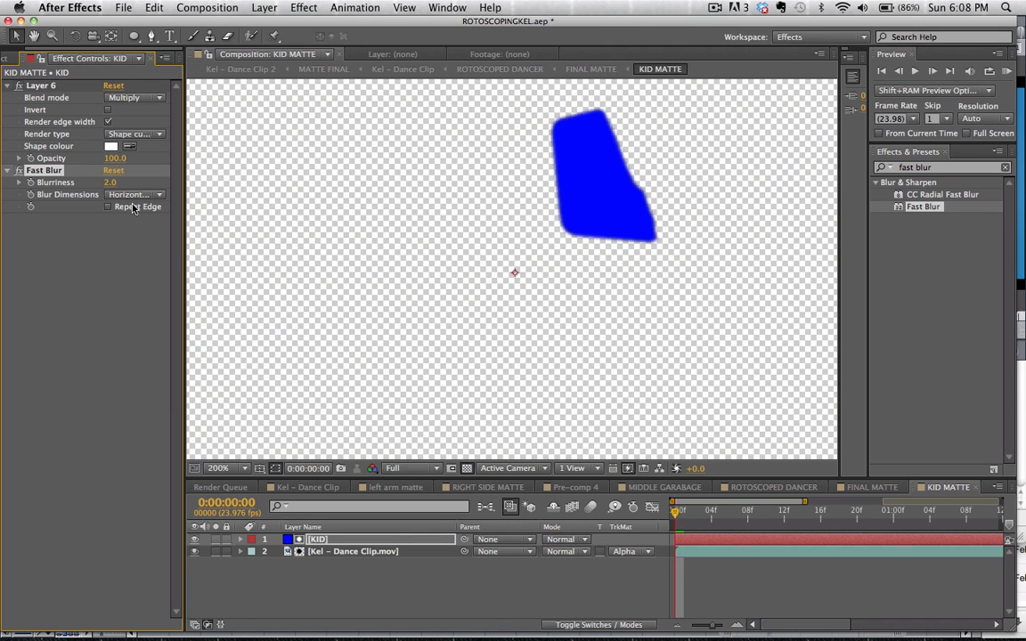
pyautogui.moveTo(113, 182); pyautogui.dragTo(139, 182)
pyautogui.write('dire')
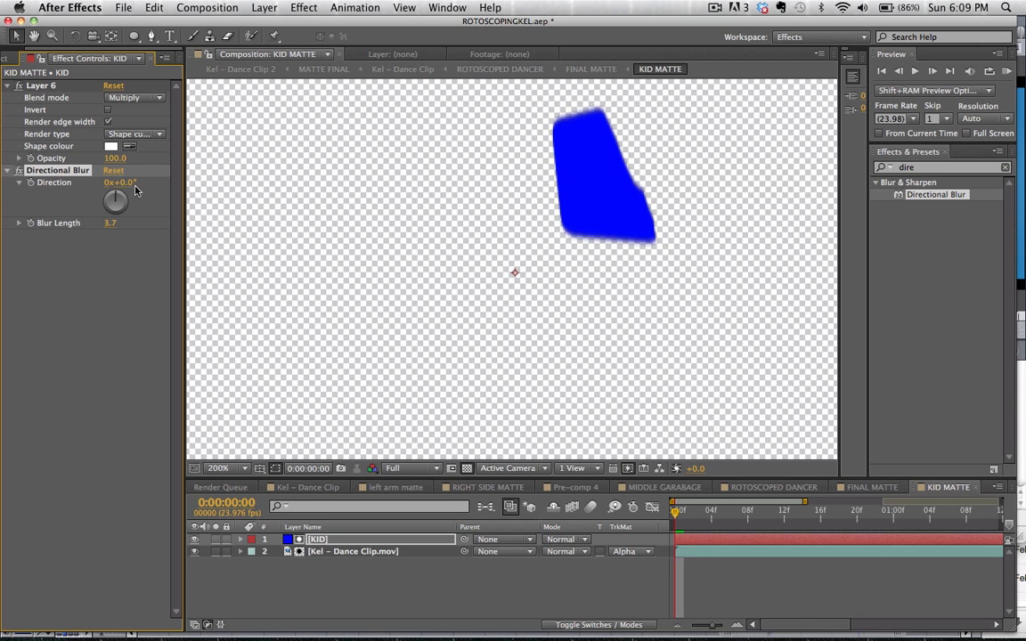
# - Angle the Directional Blur to 90° with length 3.7 and reveal the dance clip through the matte
pyautogui.moveTo(115, 199); pyautogui.dragTo(129, 187)
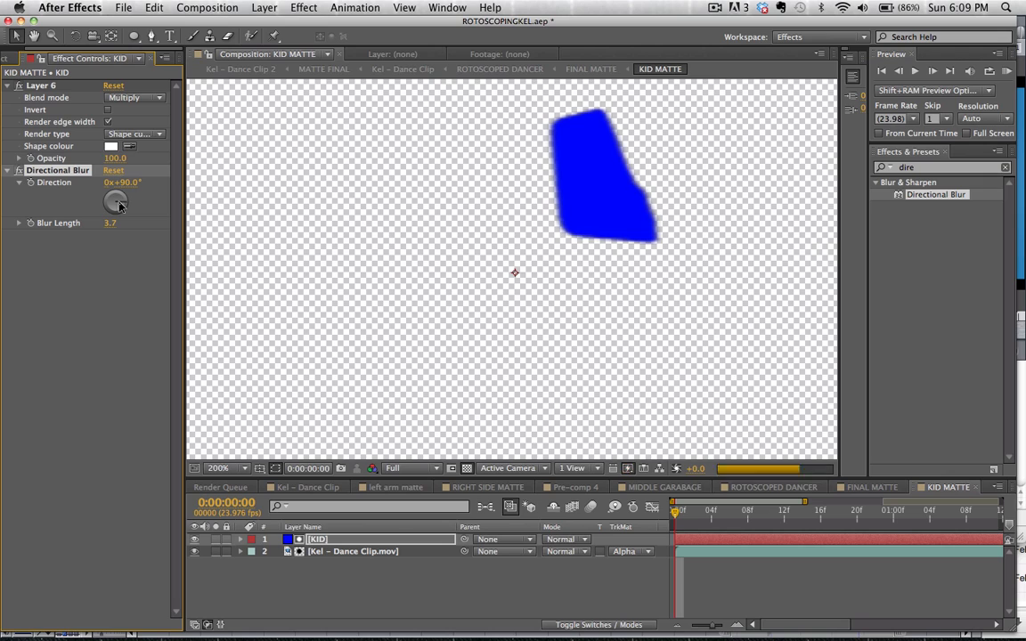
pyautogui.moveTo(116, 200); pyautogui.dragTo(107, 203)
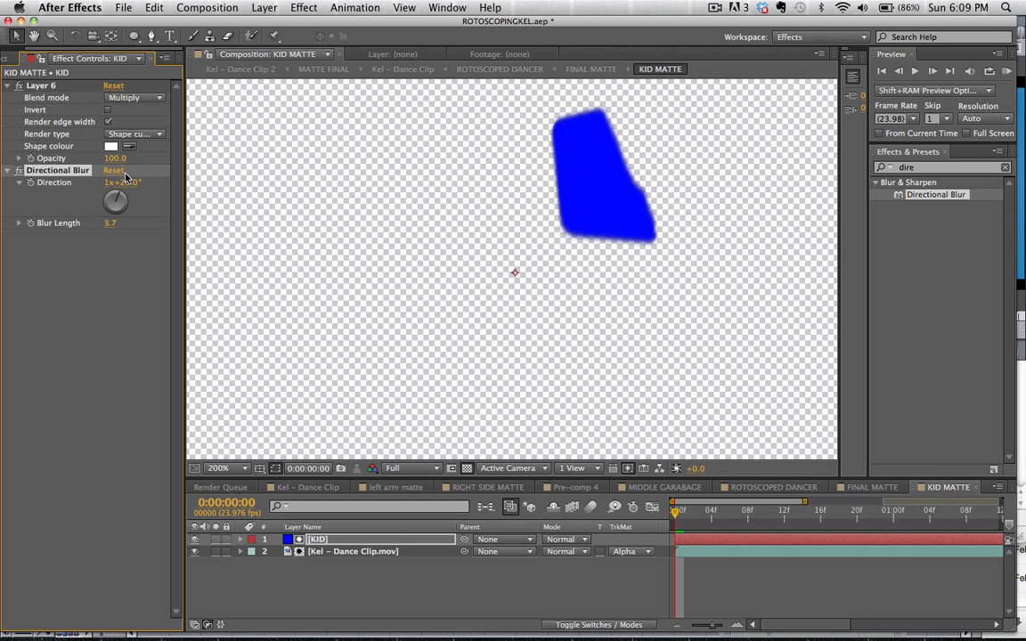
pyautogui.moveTo(116, 199); pyautogui.dragTo(128, 210)
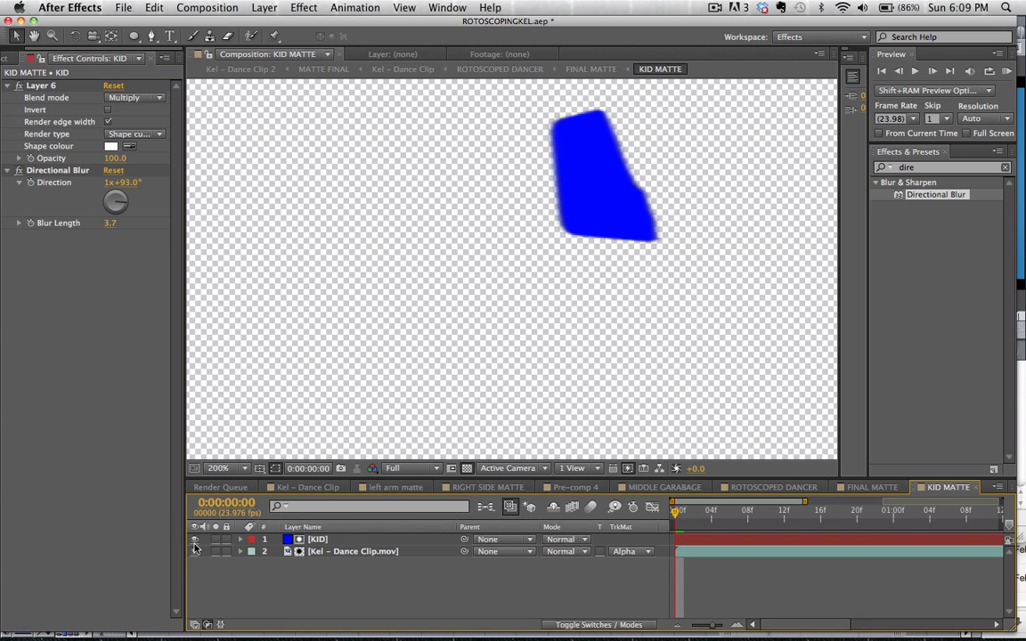
pyautogui.click(194, 538)
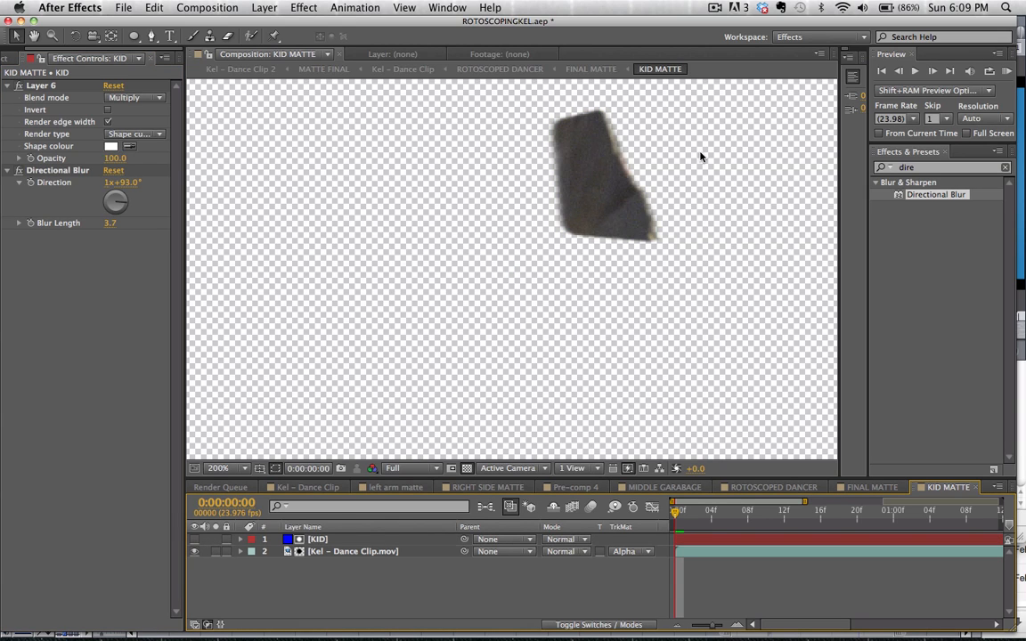
pyautogui.moveTo(712, 231)
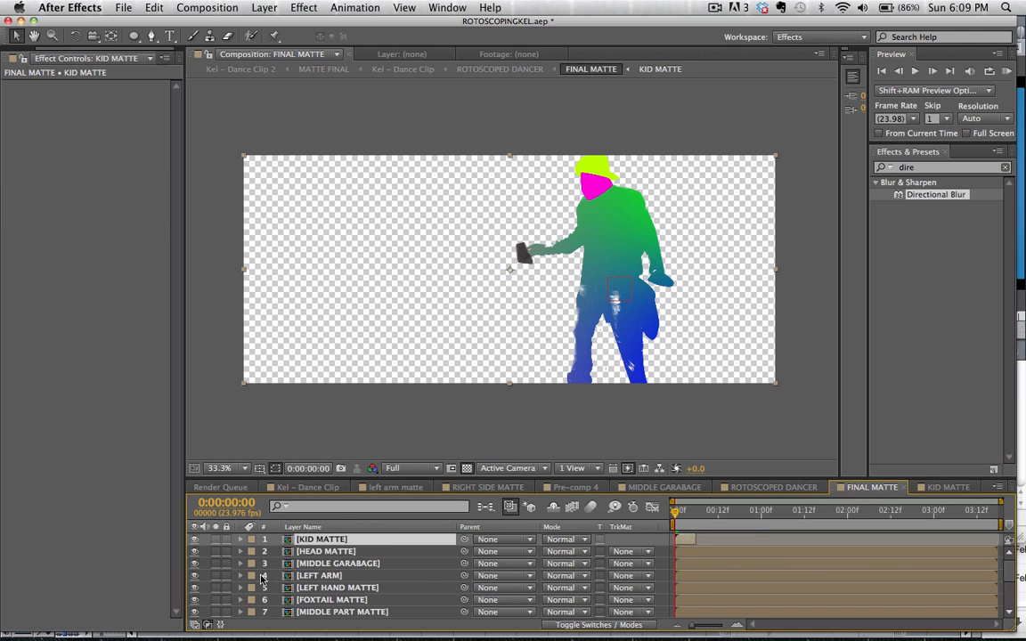
# - Solo the HEAD MATTE layer briefly, review the FINAL MATTE layer list, then move into the MIDDLE GARBAGE comp
pyautogui.click(326, 552)
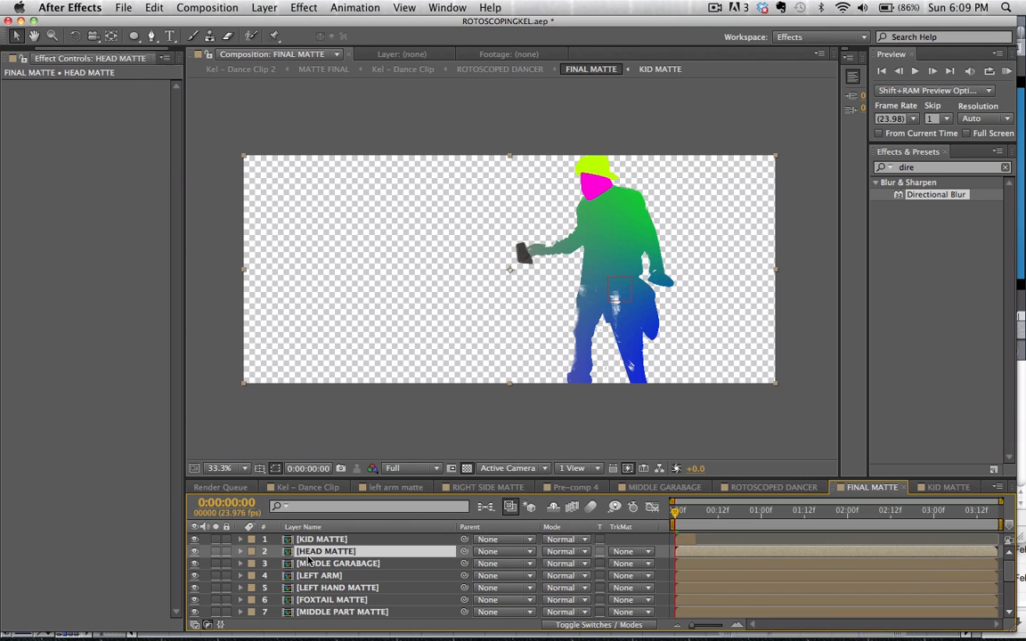
pyautogui.click(195, 553)
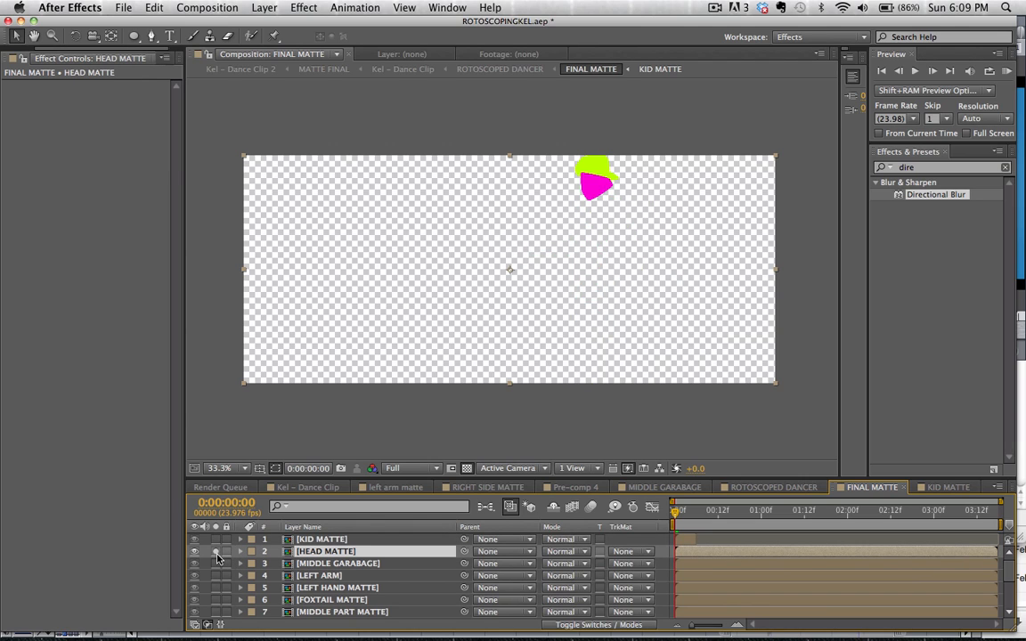
pyautogui.click(192, 553)
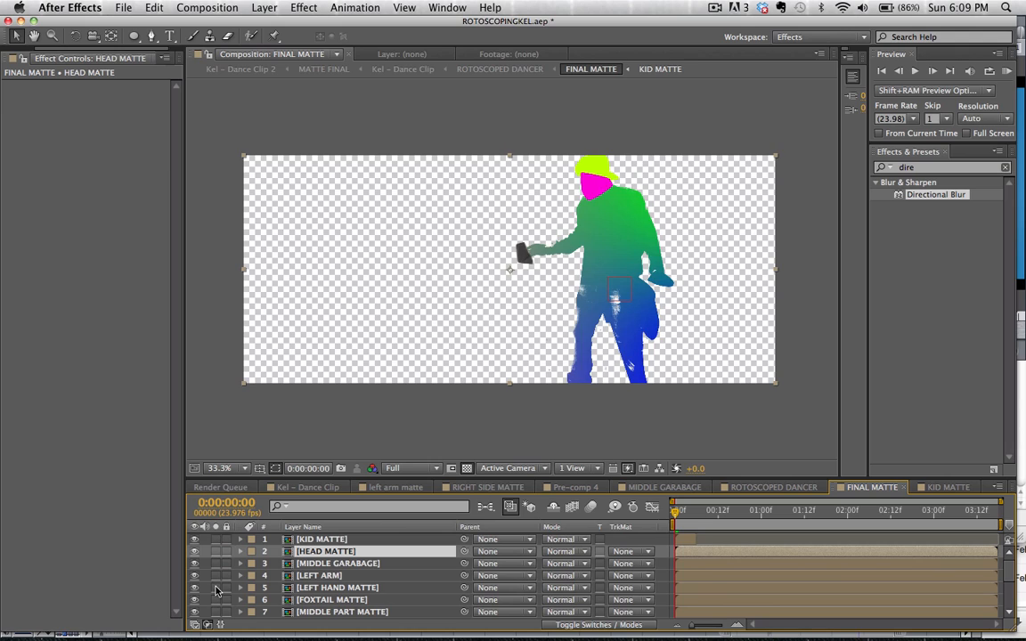
pyautogui.scroll(-3)
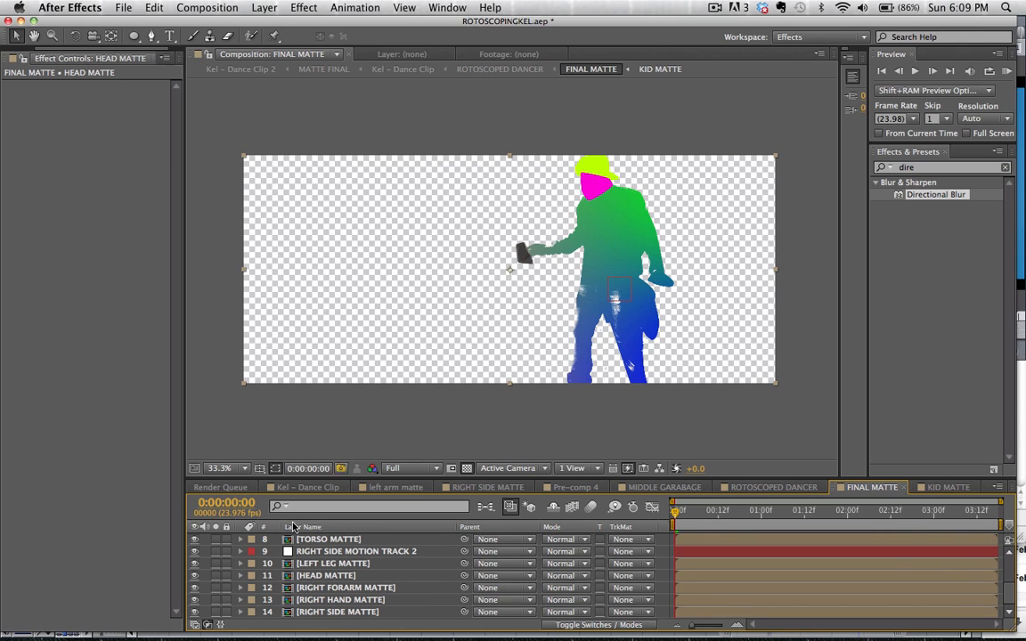
pyautogui.scroll(3)
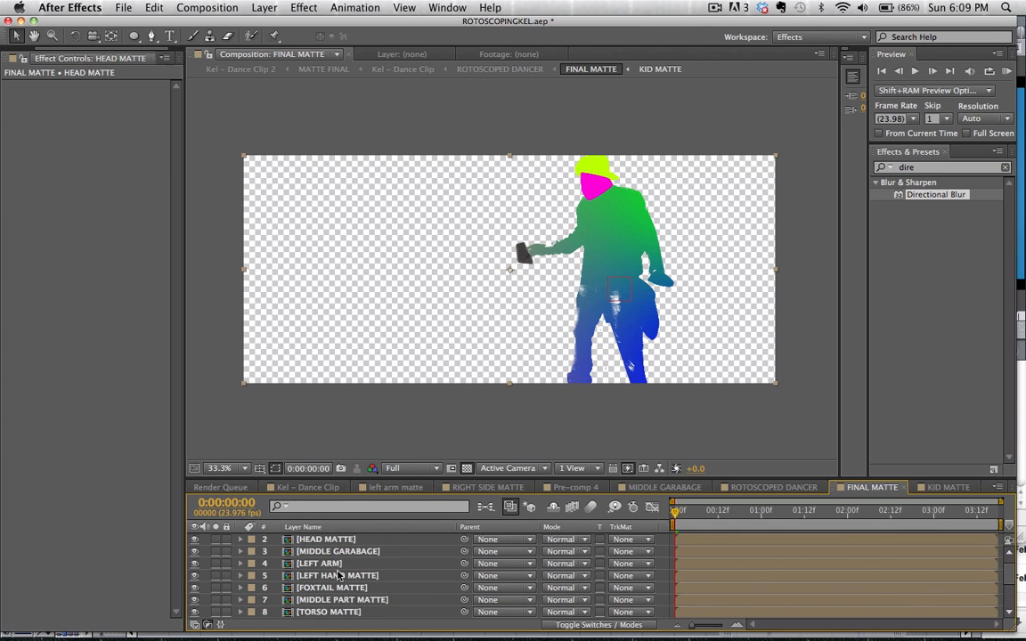
pyautogui.click(662, 488)
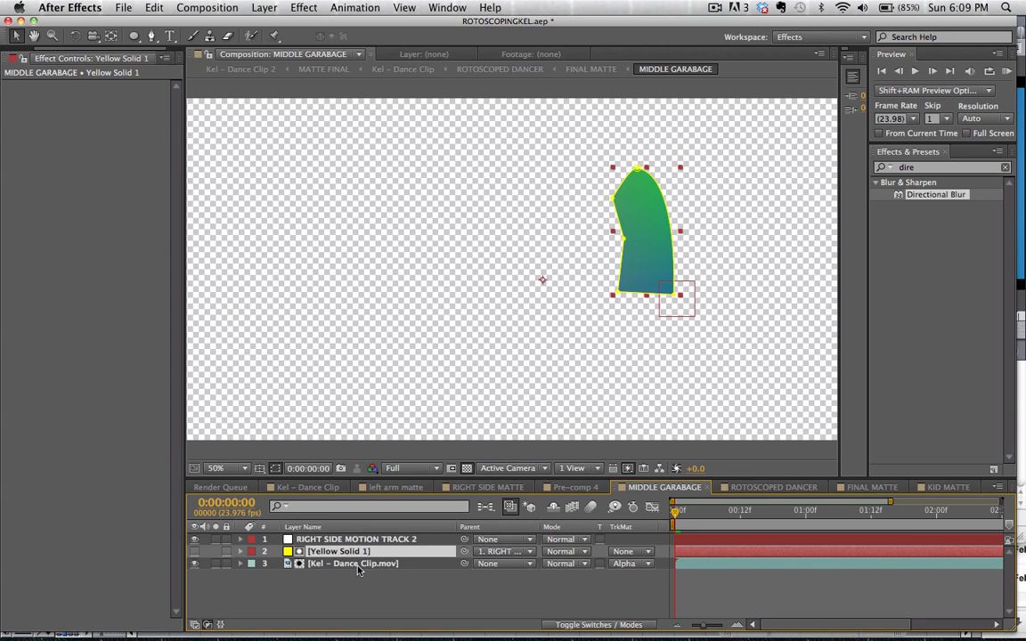
pyautogui.click(352, 563)
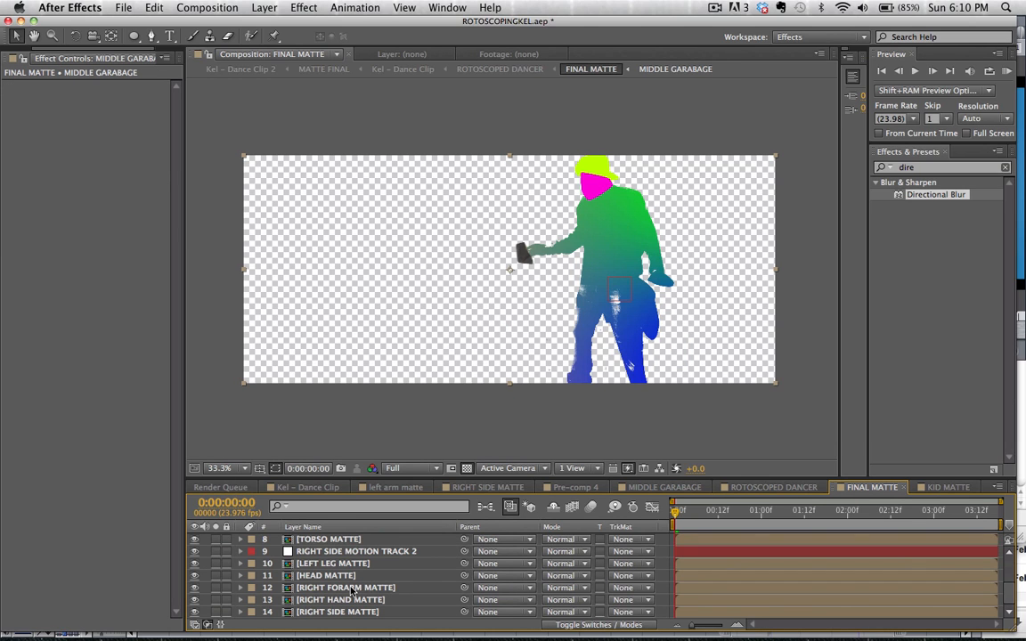
pyautogui.click(346, 588)
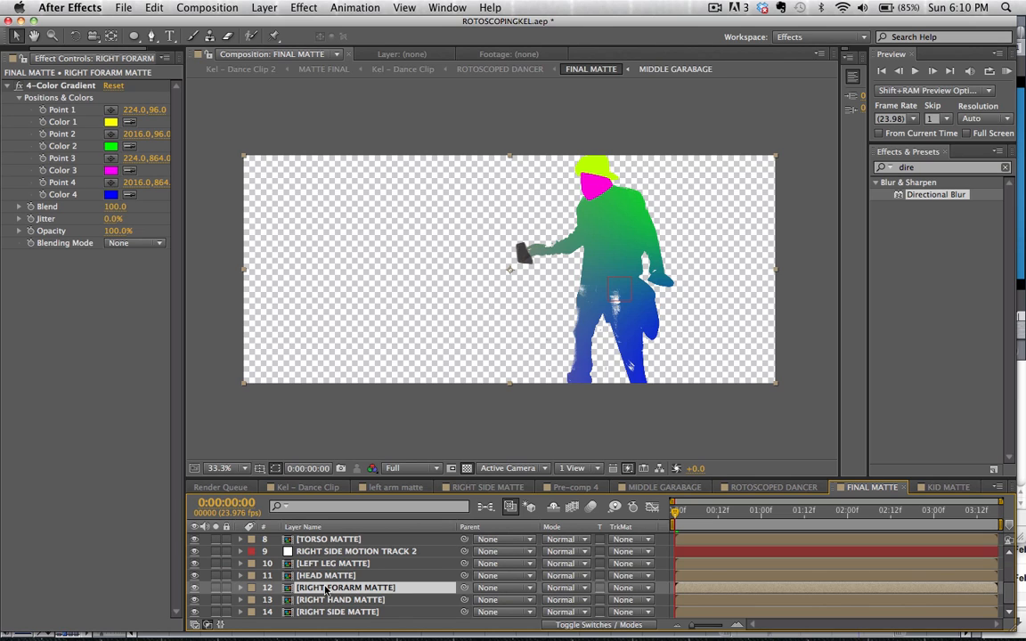
pyautogui.scroll(3)
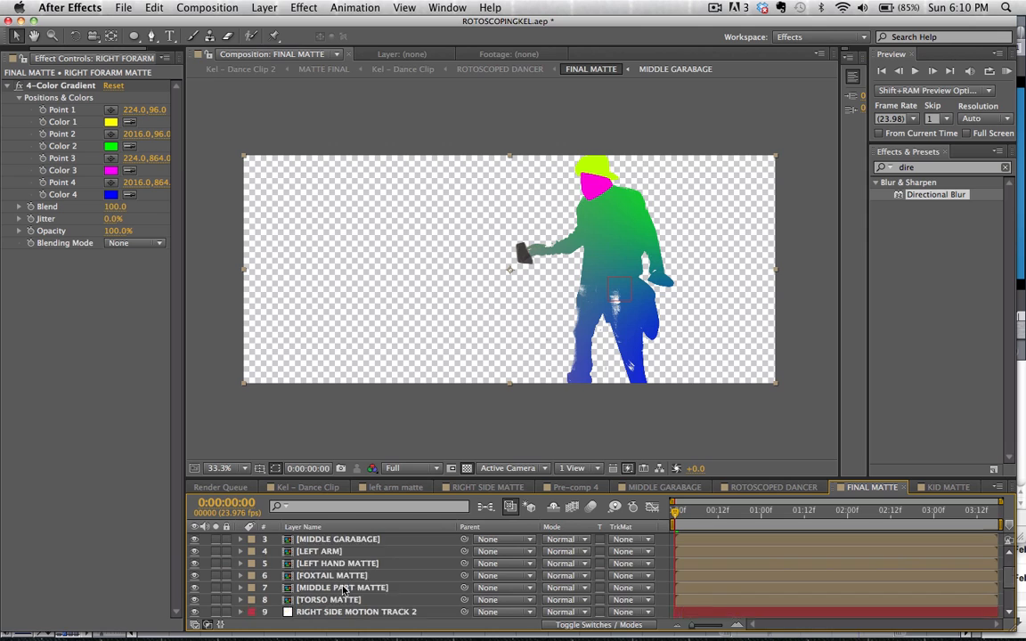
pyautogui.scroll(3)
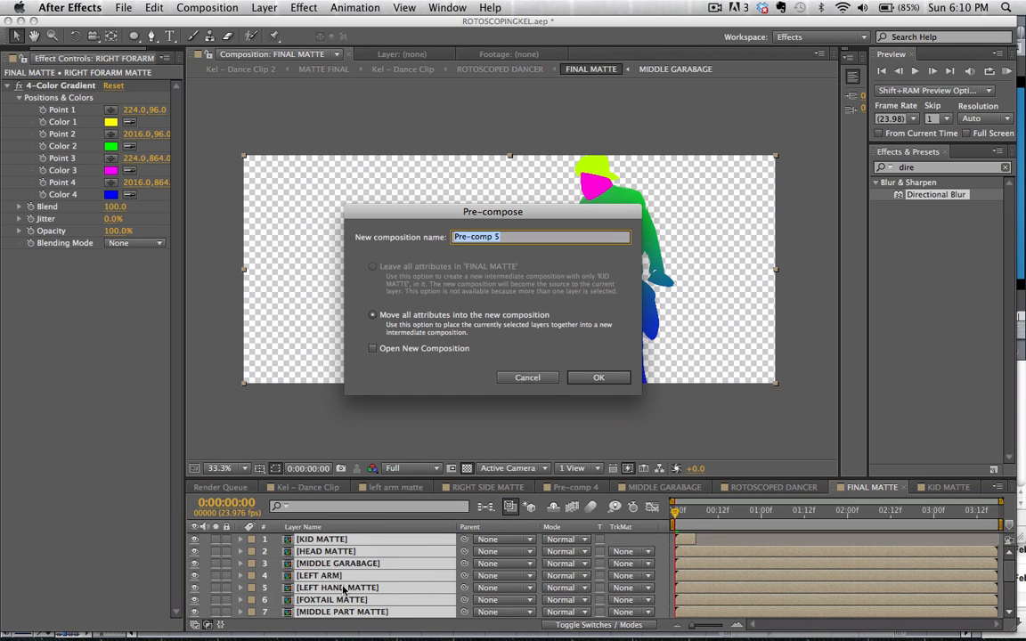
# - Pre-compose all matte layers into a precomp named MATTE and bring up the project footage list
pyautogui.write('MAT')
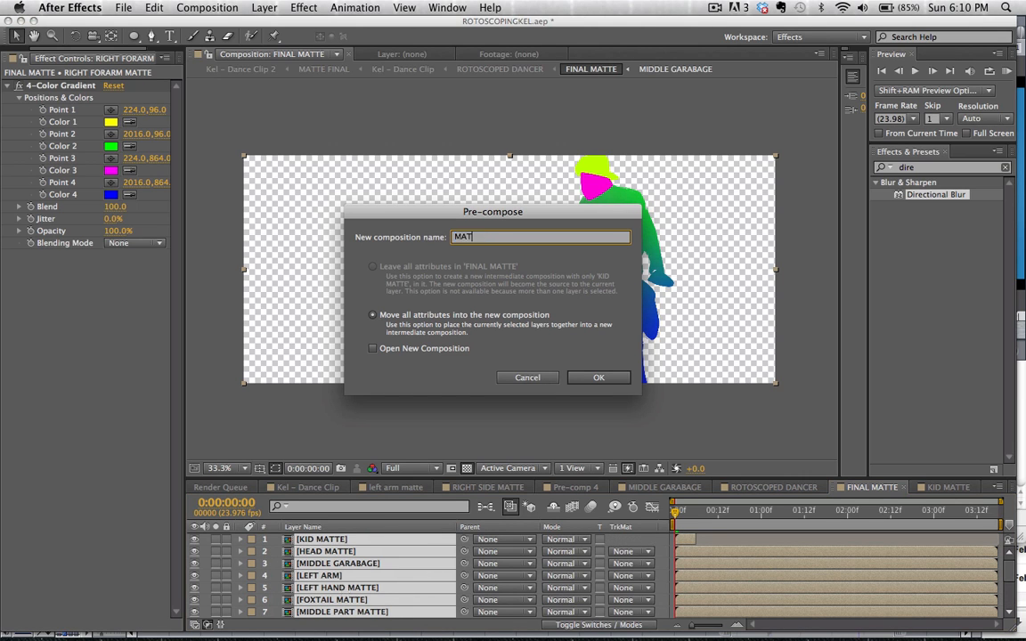
pyautogui.click(598, 377)
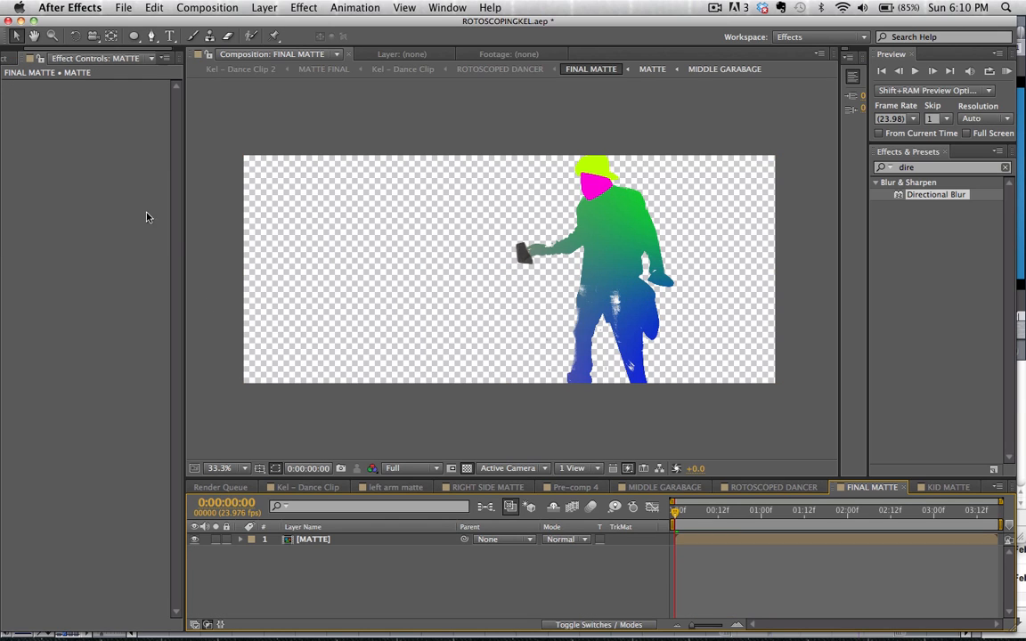
pyautogui.click(20, 57)
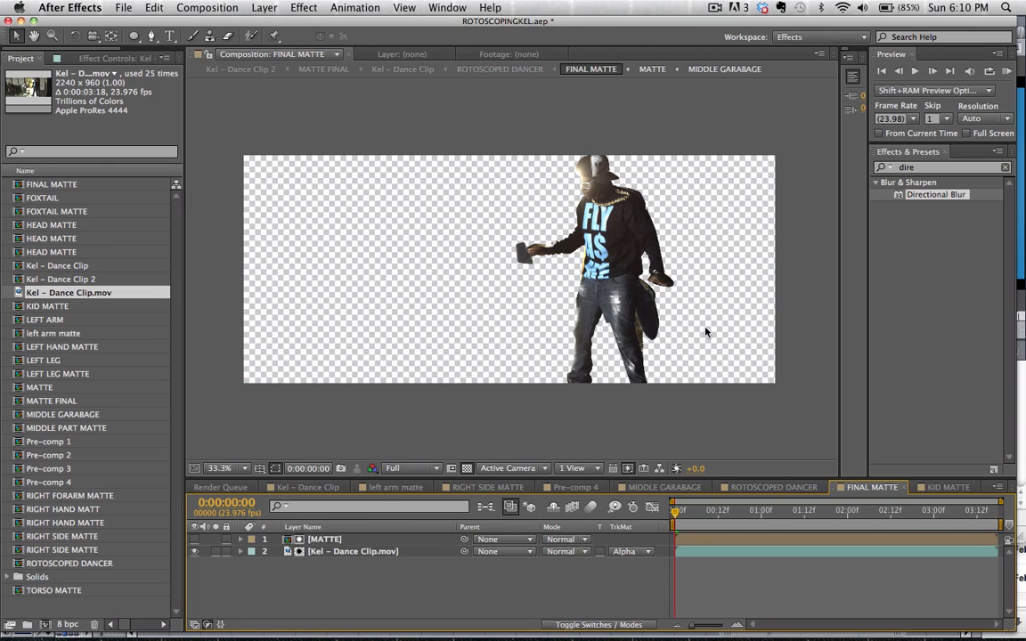
pyautogui.moveTo(609, 240)
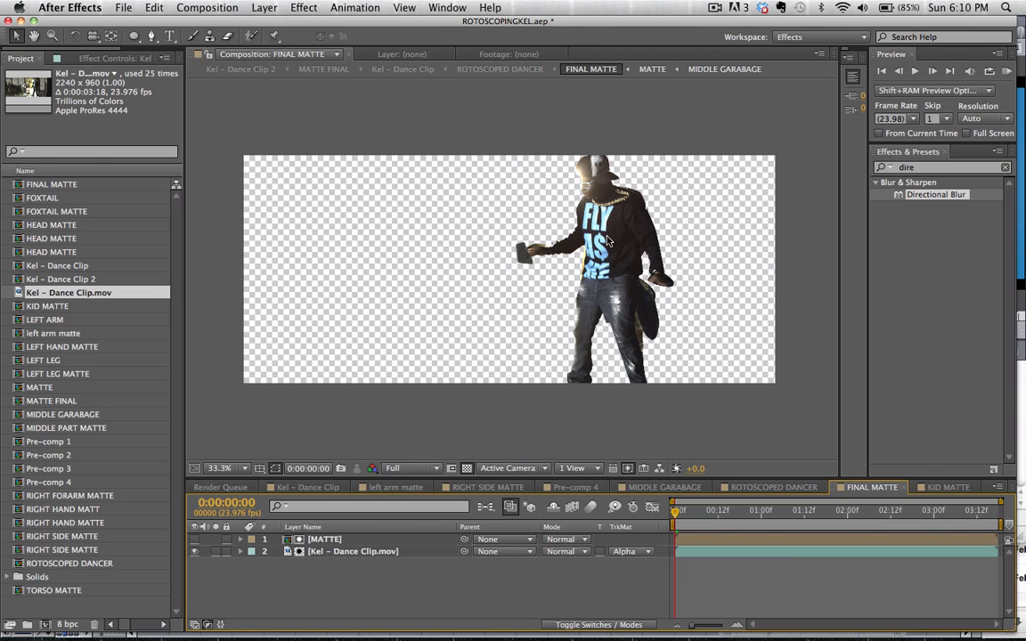
pyautogui.moveTo(677, 509)
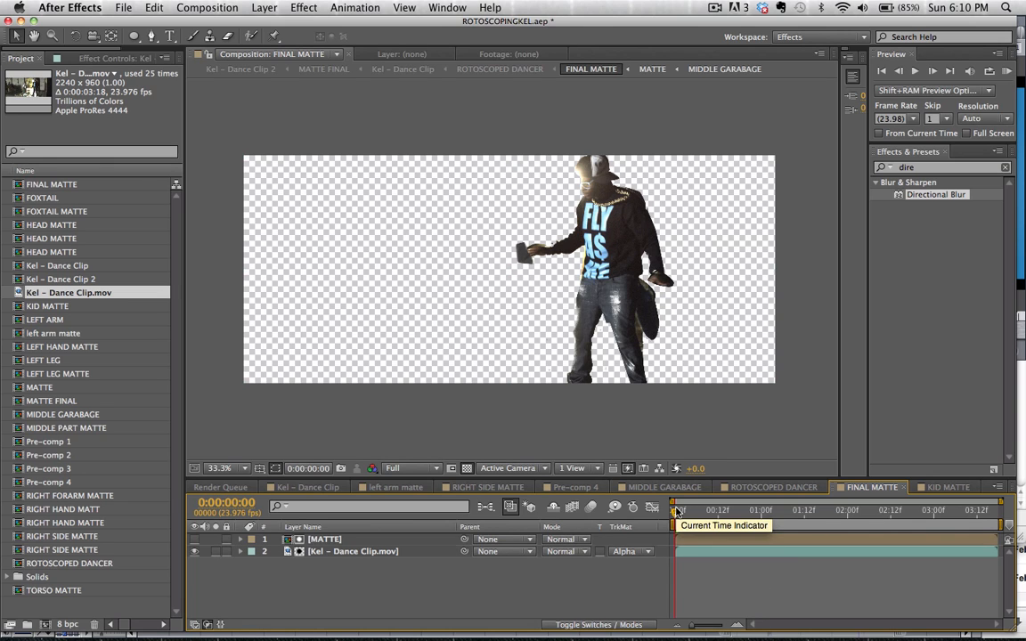
# - Add Kel - Dance Clip.mov matted by MATTE's alpha, with a second clip copy beneath
pyautogui.click(681, 509)
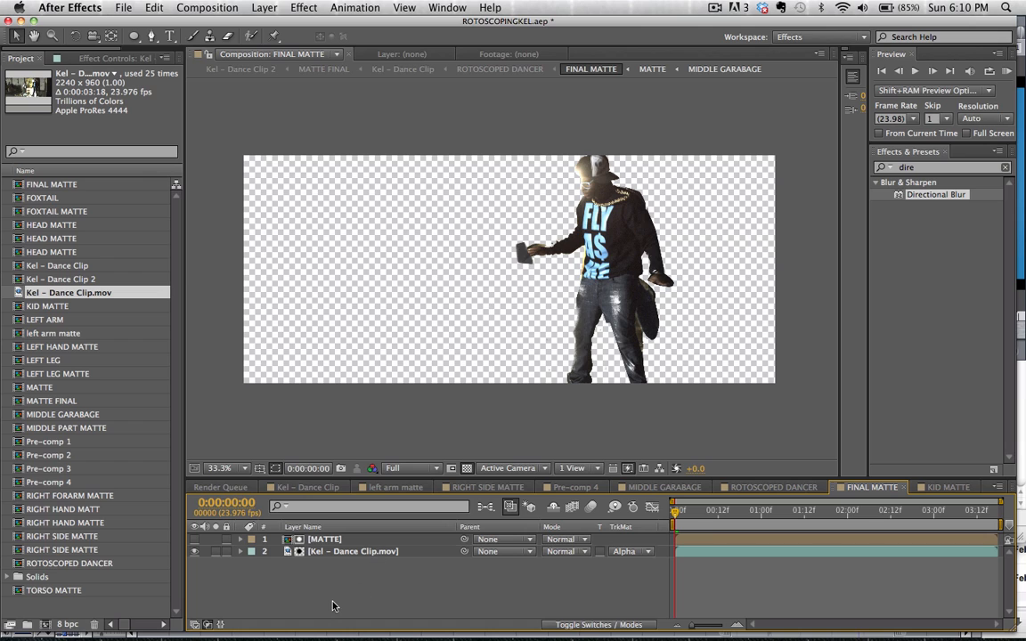
pyautogui.click(60, 278)
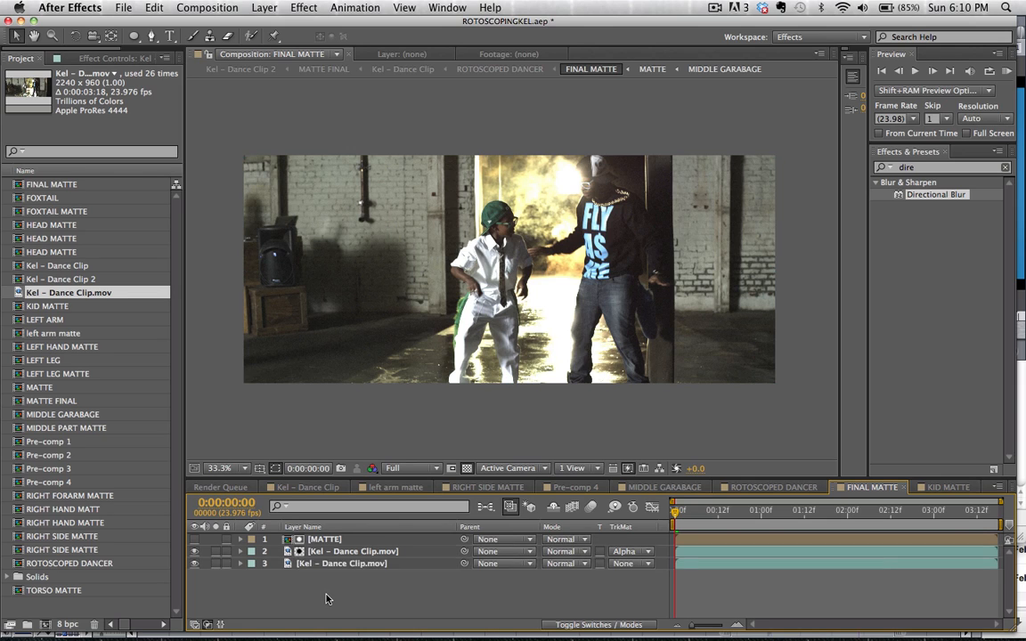
# - Raise Fast Blur on the dancer clip, add a slight Fast Blur to the MATTE layer, and reselect the footage layer
pyautogui.click(353, 552)
pyautogui.write('fast b')
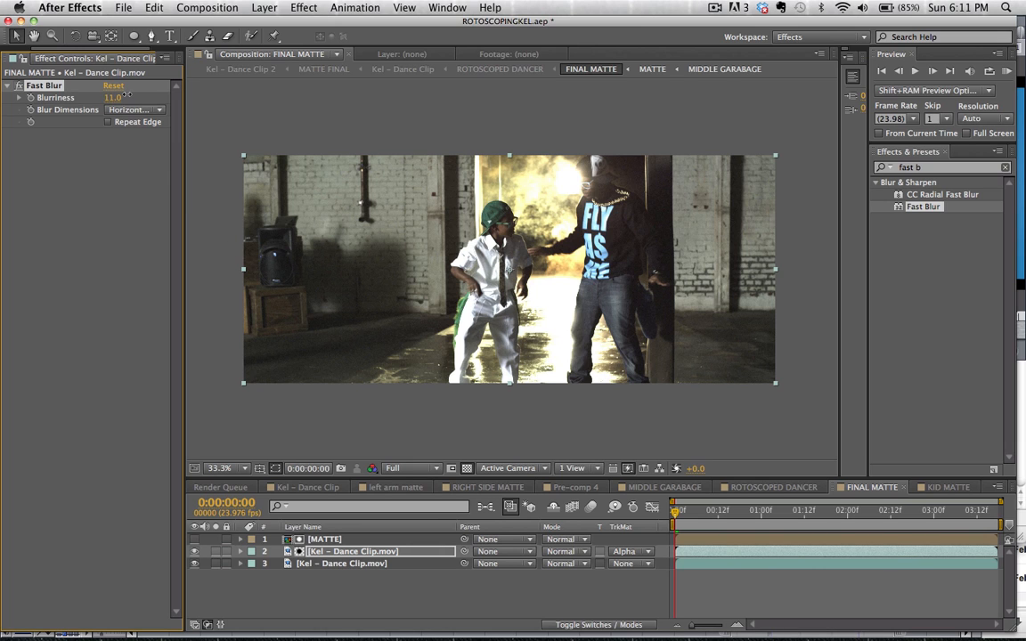
pyautogui.moveTo(114, 96); pyautogui.dragTo(146, 96)
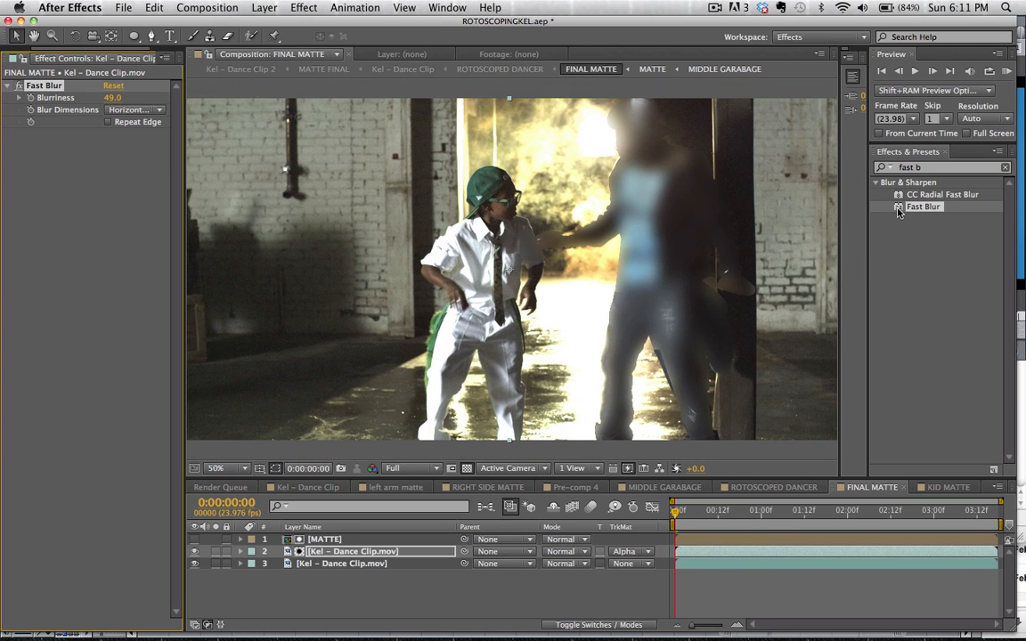
pyautogui.click(324, 538)
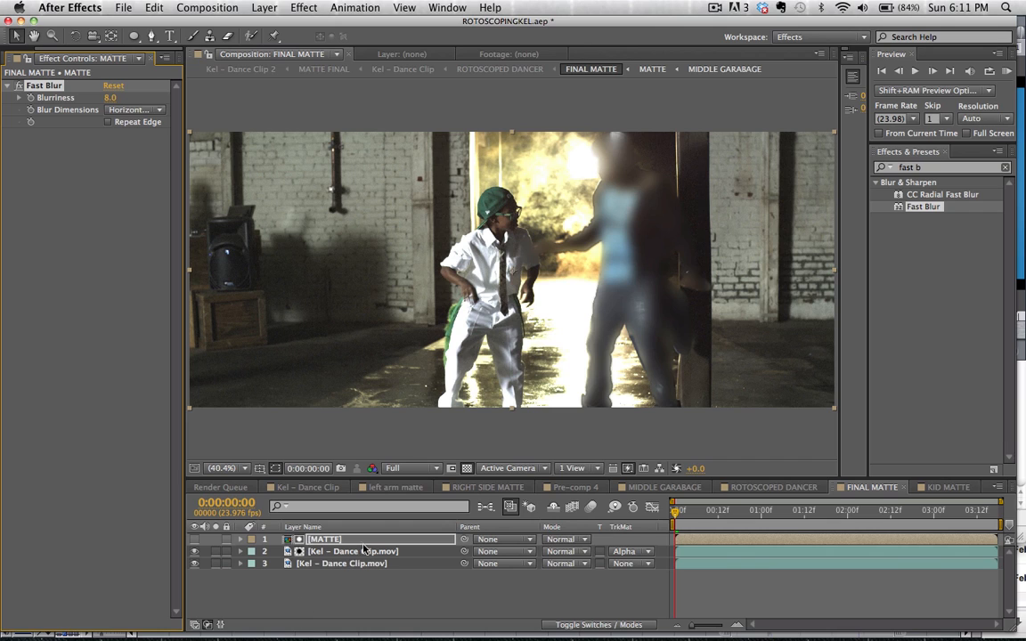
pyautogui.click(352, 550)
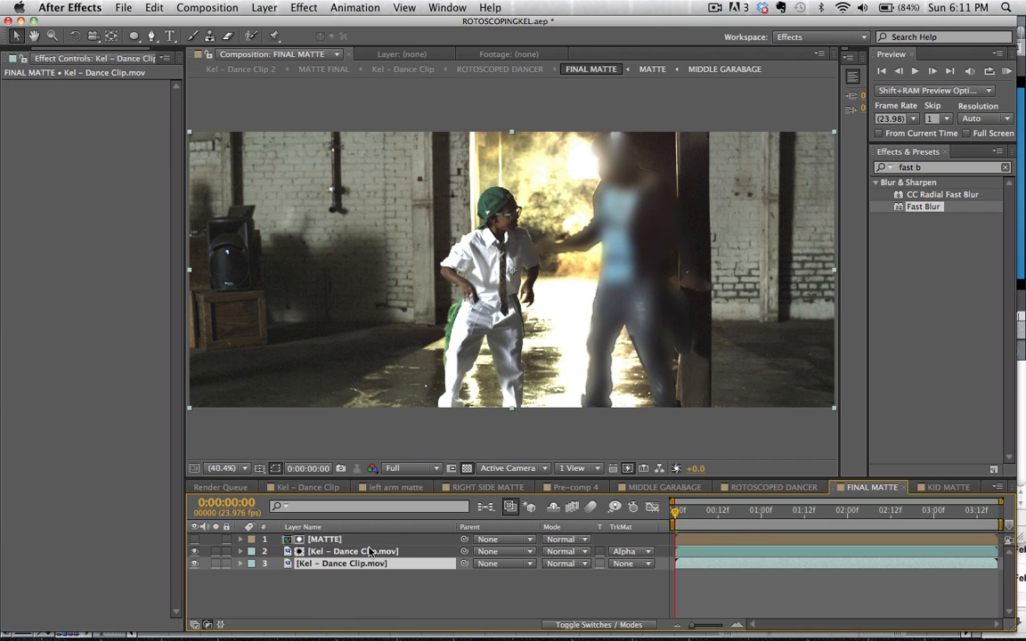
pyautogui.click(353, 552)
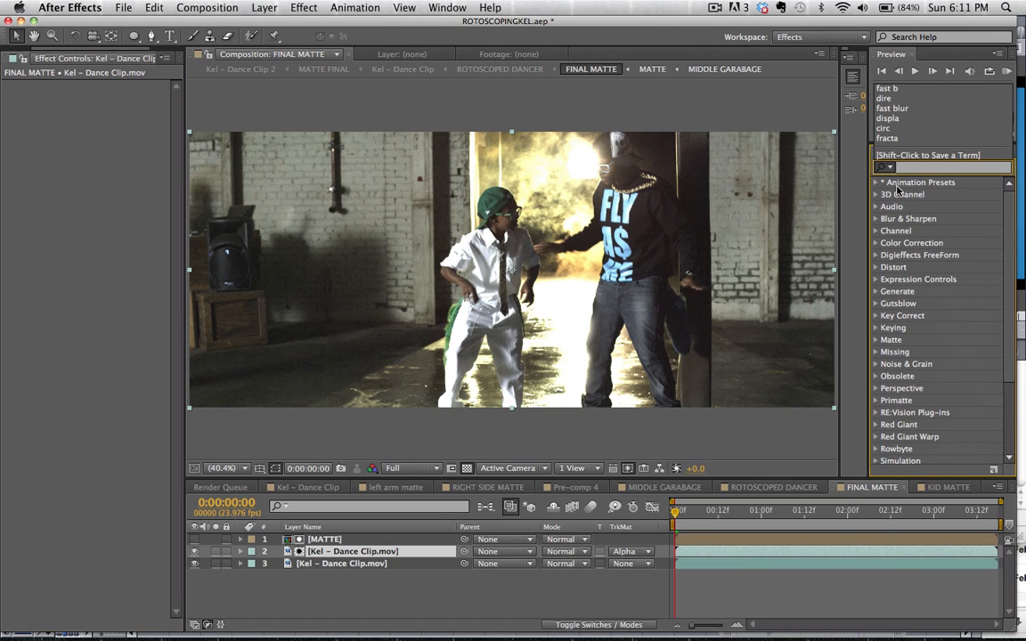
# - Apply the Pixels preset from Animation Presets > Backgrounds to the dancer clip
pyautogui.click(876, 182)
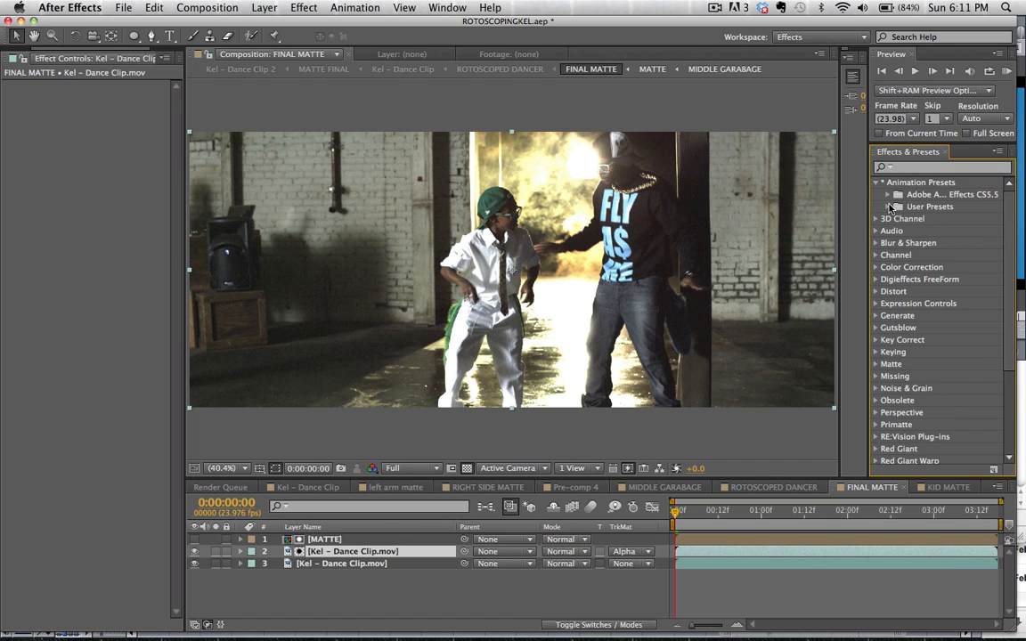
pyautogui.click(886, 194)
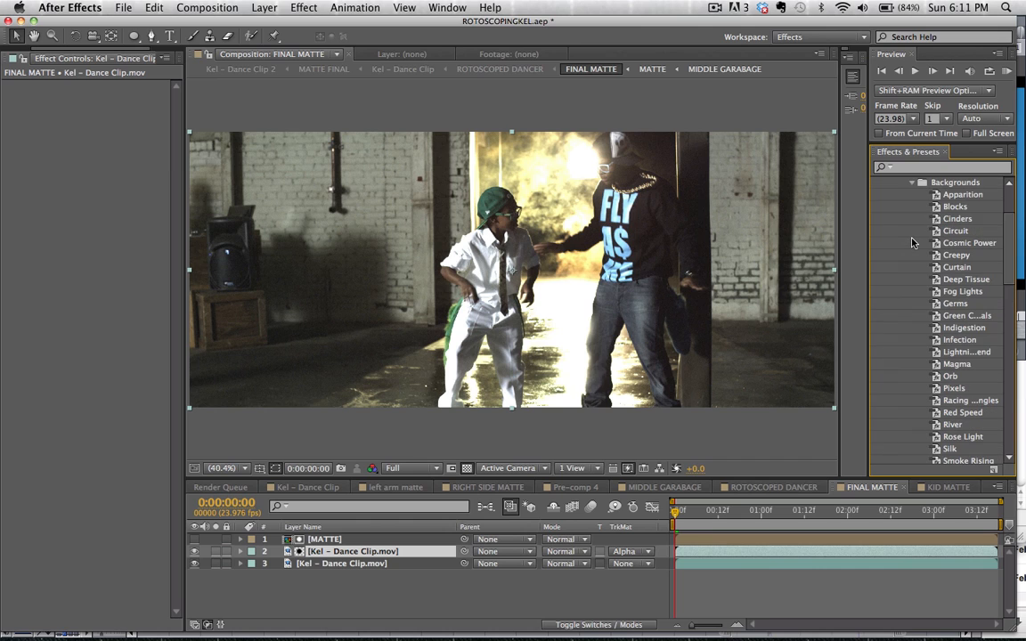
pyautogui.scroll(-3)
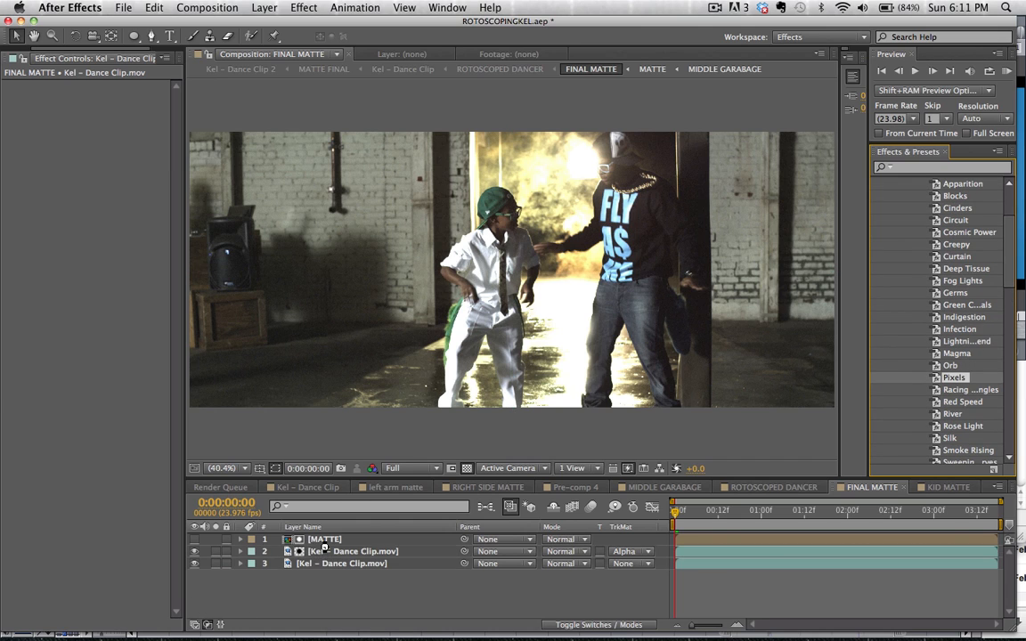
pyautogui.click(353, 552)
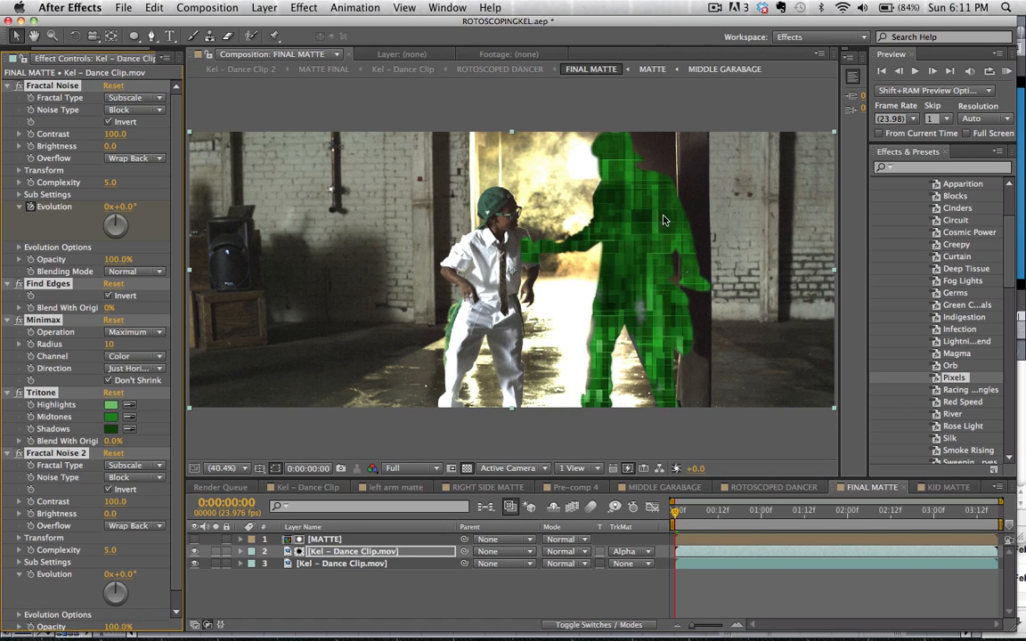
# - Blend the dancer clip in Add mode and scrub around one second to preview the pixel-grid look
pyautogui.click(681, 509)
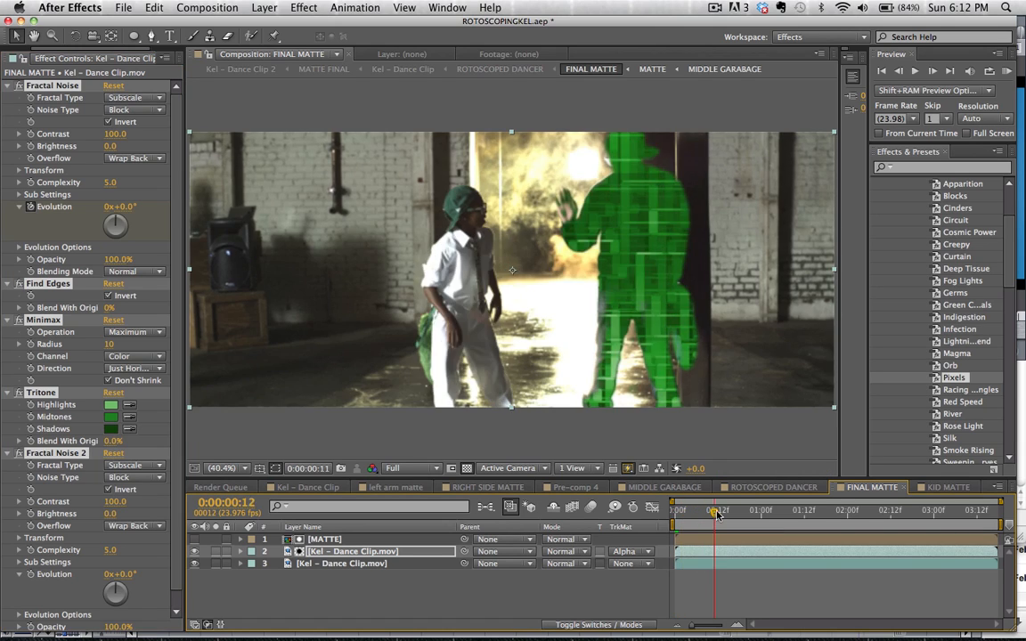
pyautogui.click(729, 510)
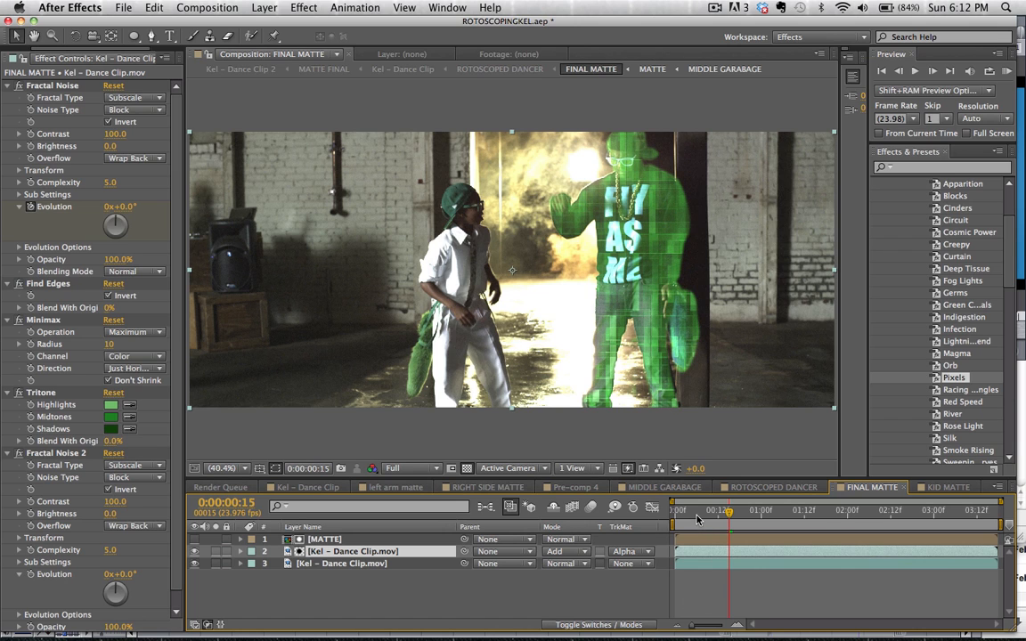
pyautogui.click(739, 510)
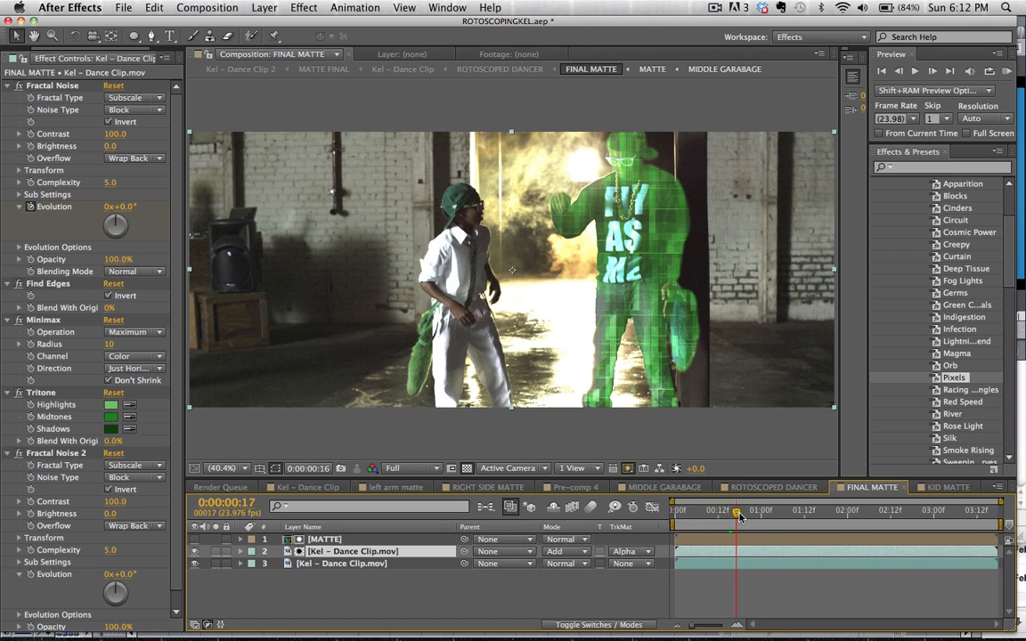
pyautogui.click(876, 510)
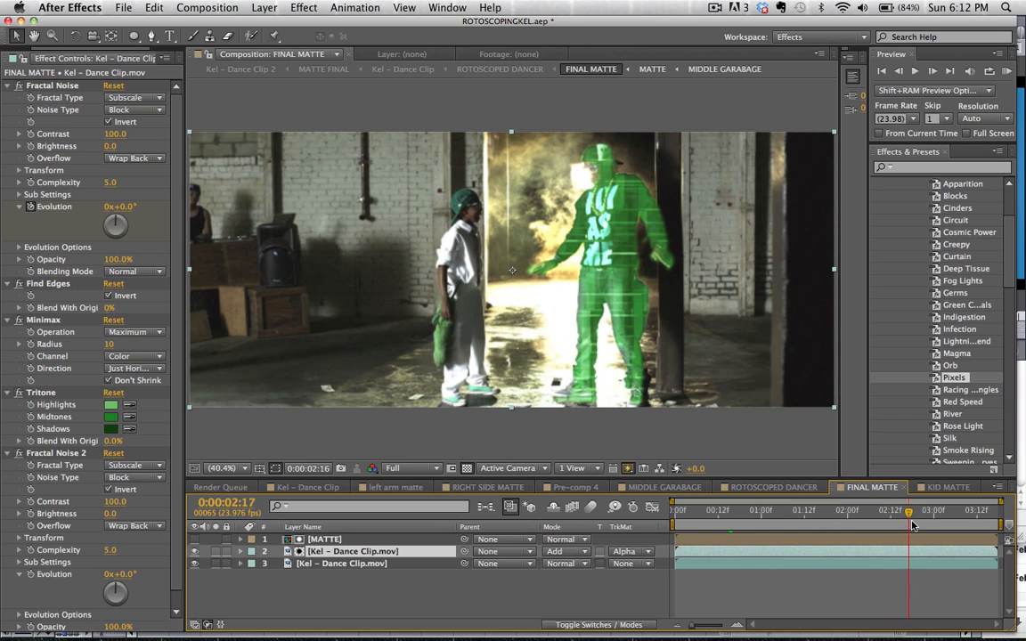
pyautogui.click(772, 509)
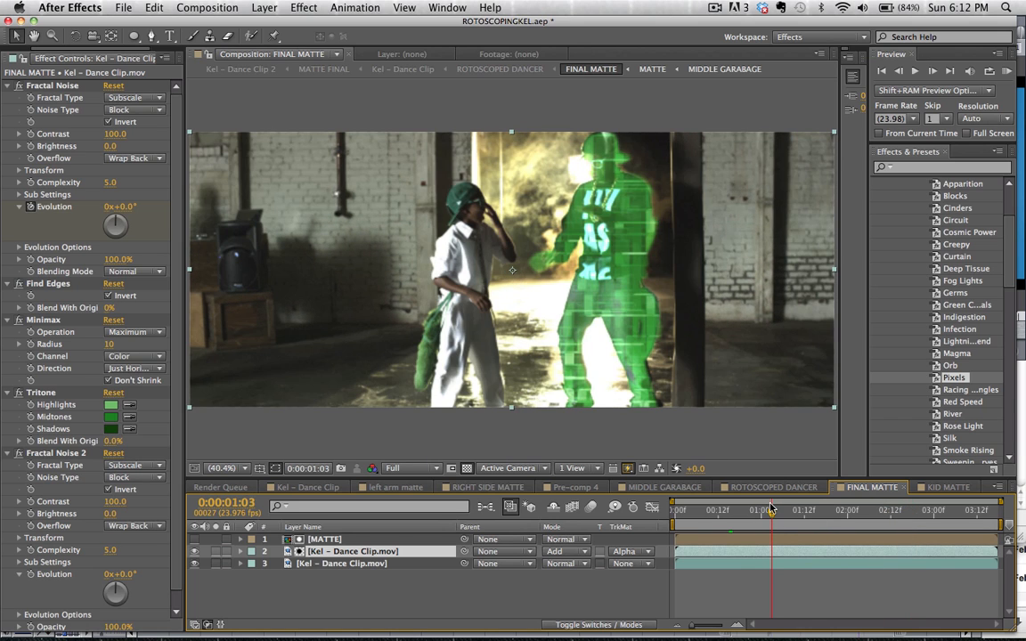
pyautogui.moveTo(773, 509); pyautogui.dragTo(762, 509)
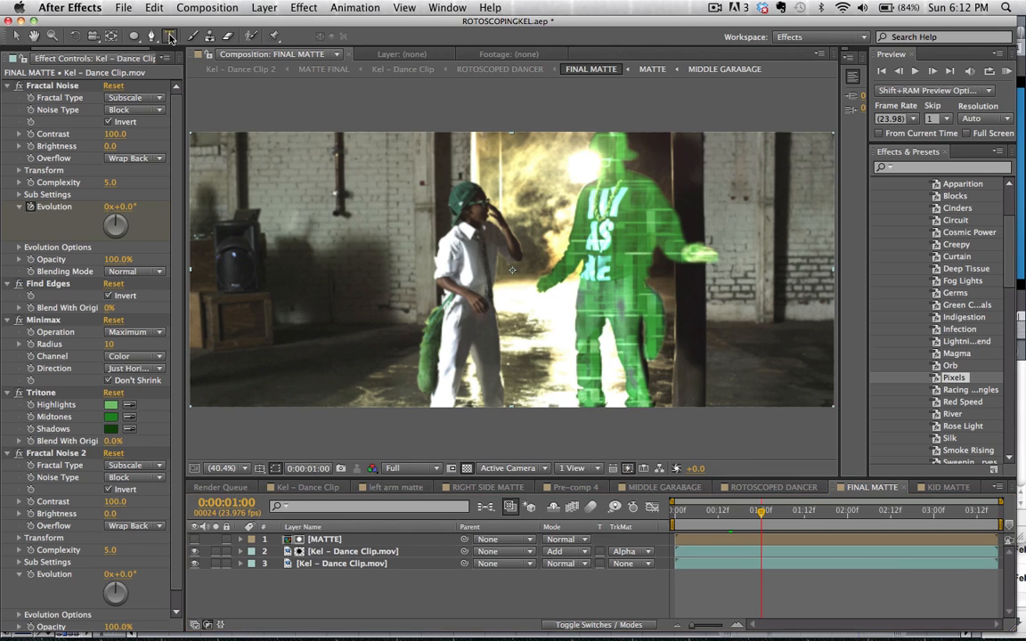
# - Create a KEL title in Futura in the Text workspace and apply a 4-Color Gradient to it
pyautogui.click(165, 35)
pyautogui.write('KEL')
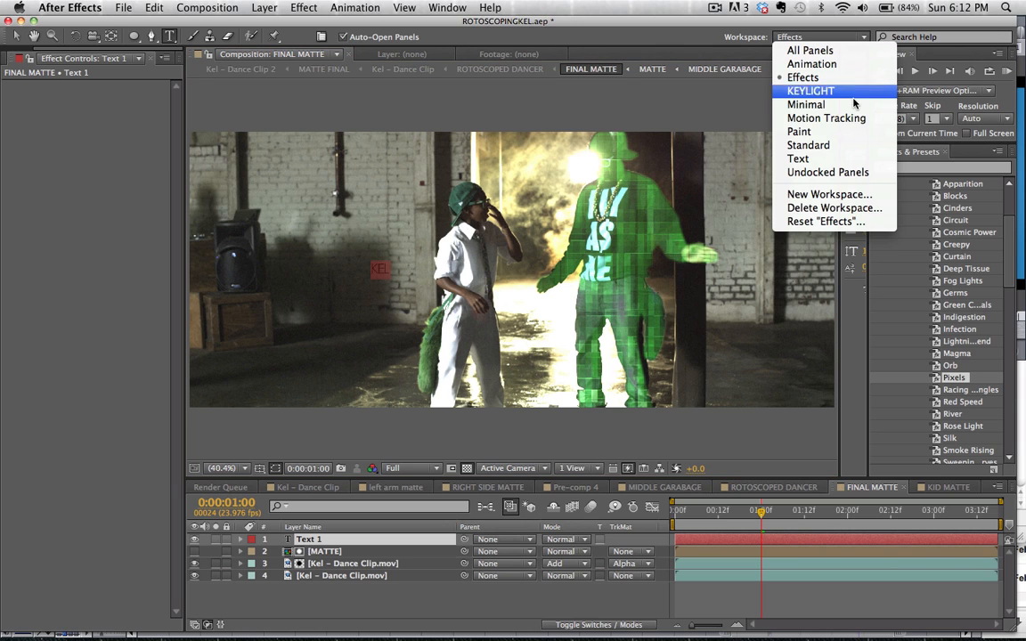
pyautogui.click(801, 77)
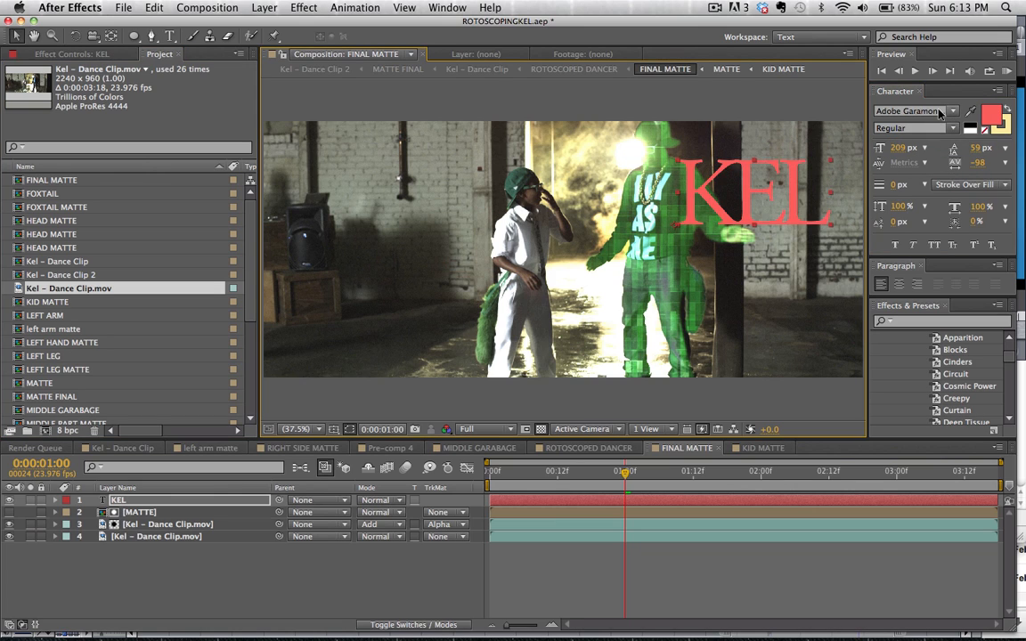
pyautogui.click(912, 110)
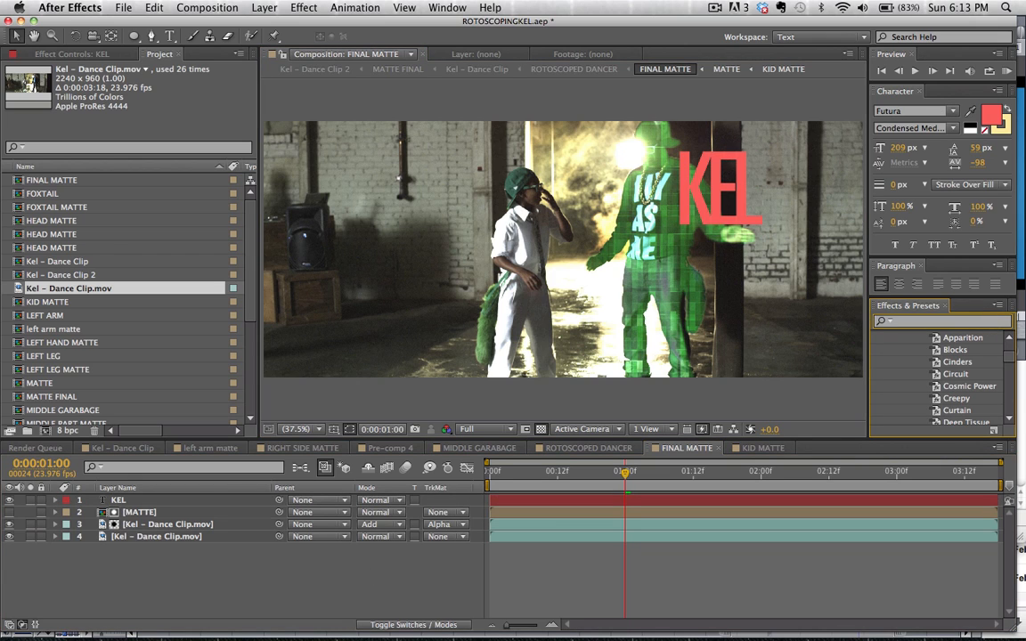
pyautogui.write('gradie')
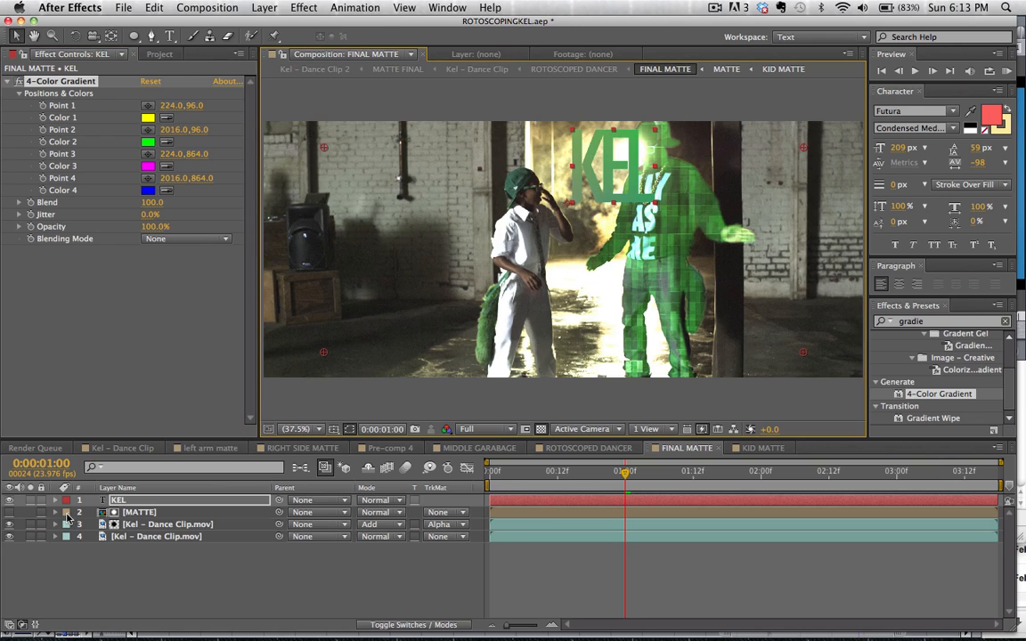
# - Move the KEL layer below the dancer clip and restore the clip's blending mode to Normal
pyautogui.click(168, 523)
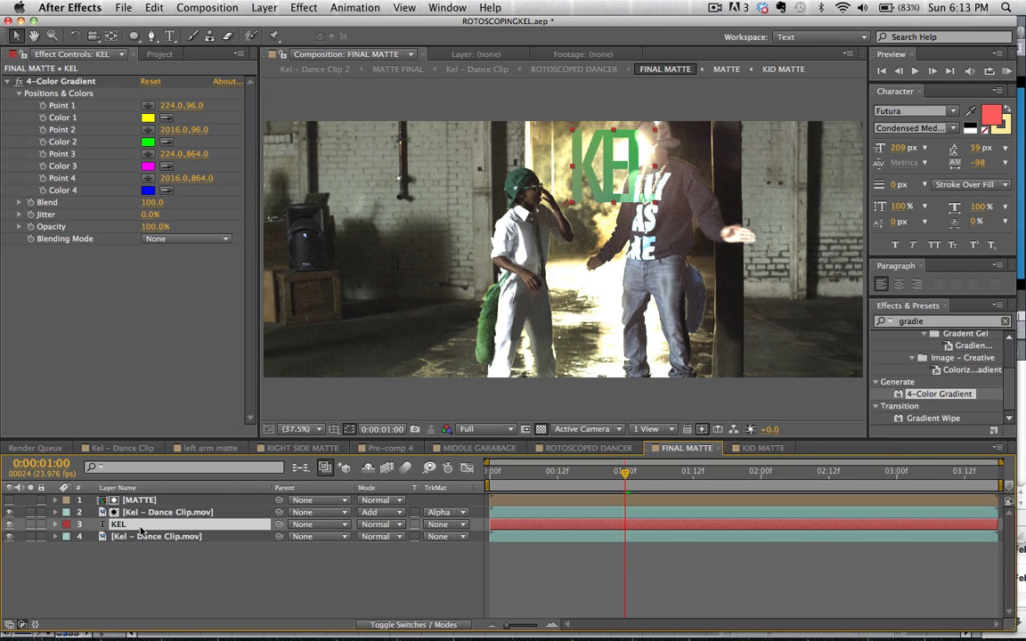
pyautogui.moveTo(226, 510)
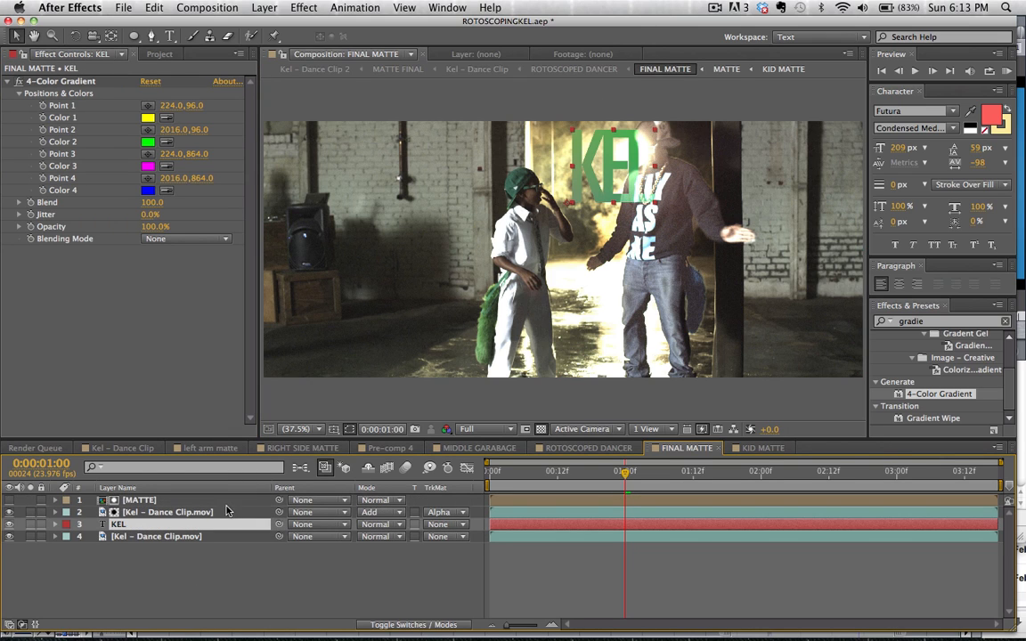
pyautogui.click(382, 513)
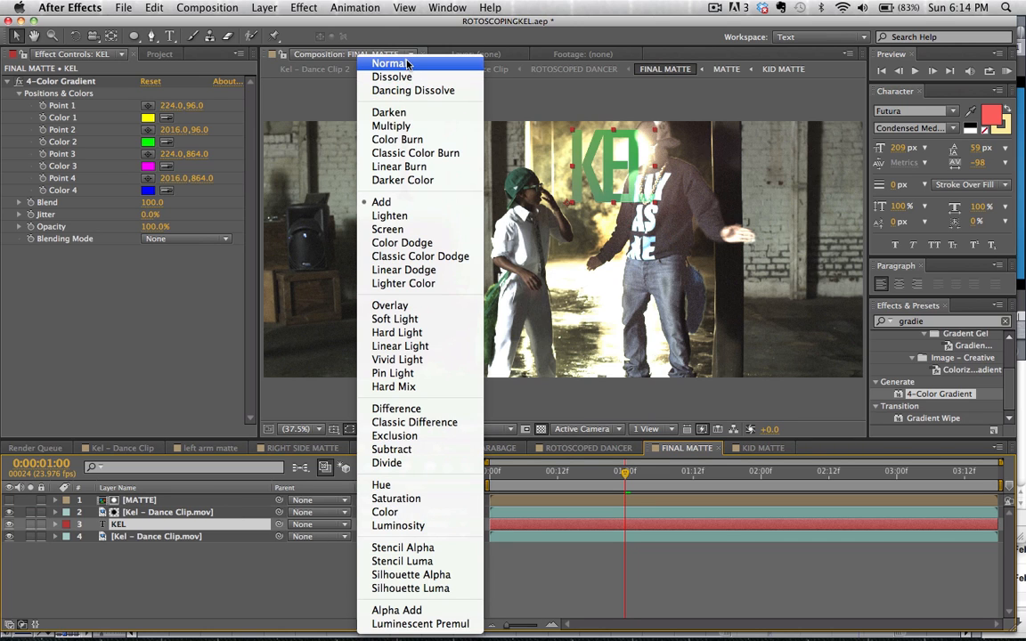
pyautogui.click(388, 64)
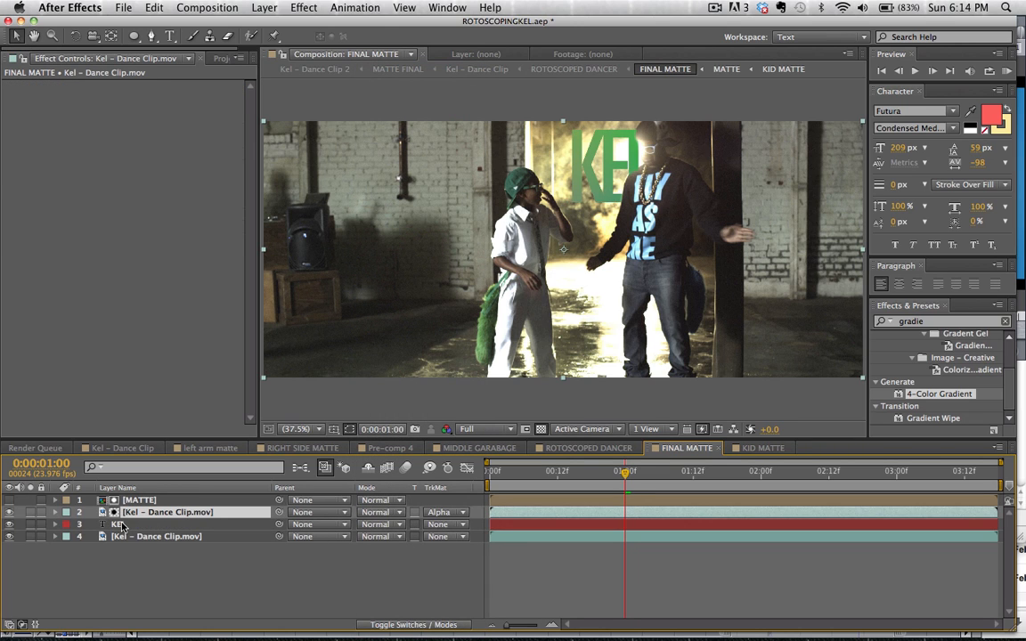
pyautogui.click(118, 524)
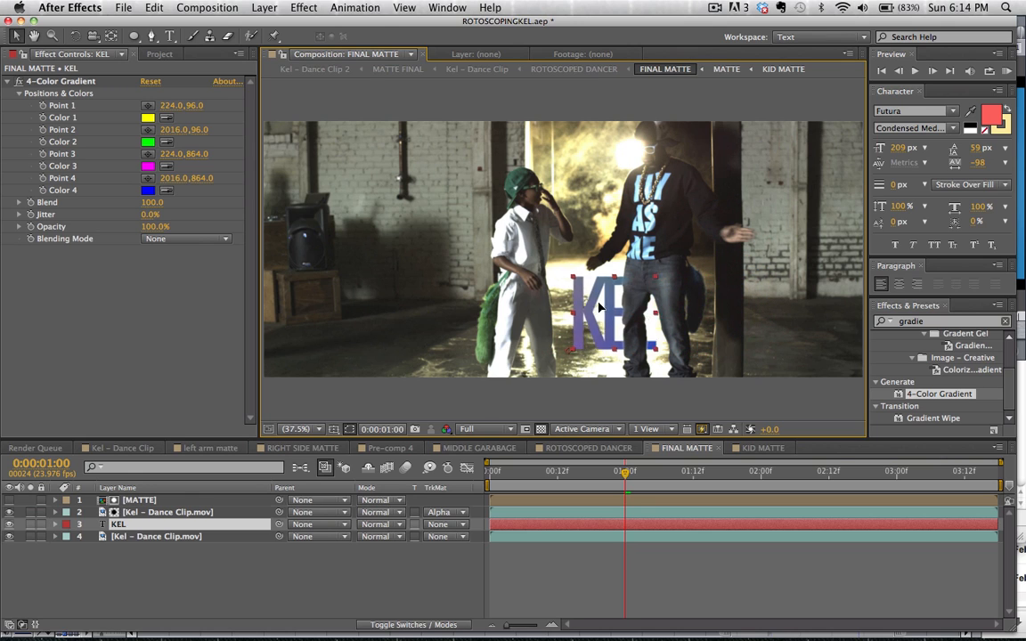
# - Drag the KEL text toward the right edge so it sits beside the tall dancer's legs
pyautogui.moveTo(596, 311); pyautogui.dragTo(588, 151)
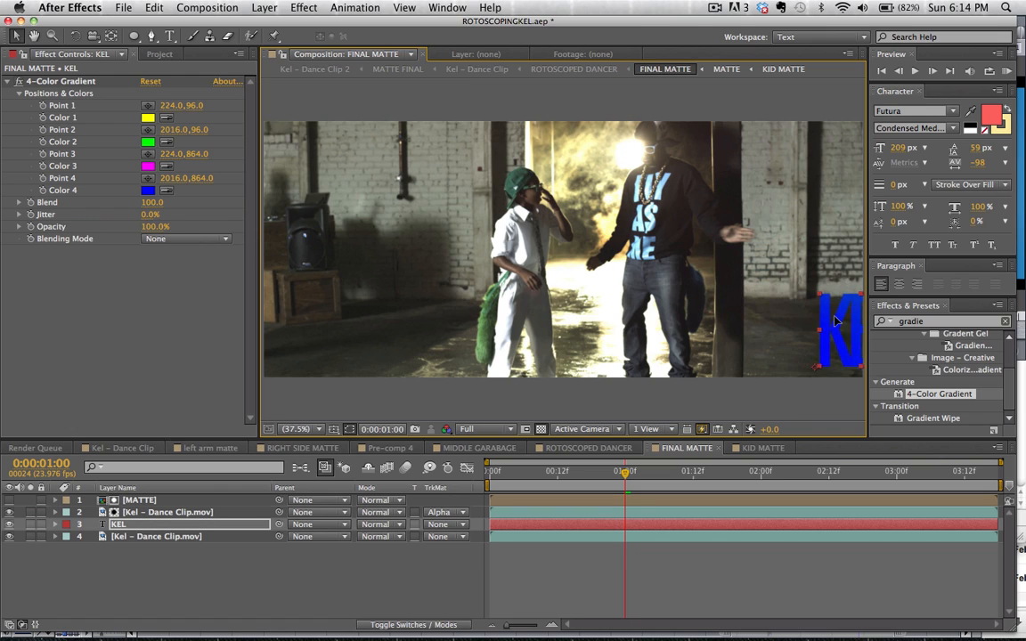
pyautogui.moveTo(837, 329); pyautogui.dragTo(713, 276)
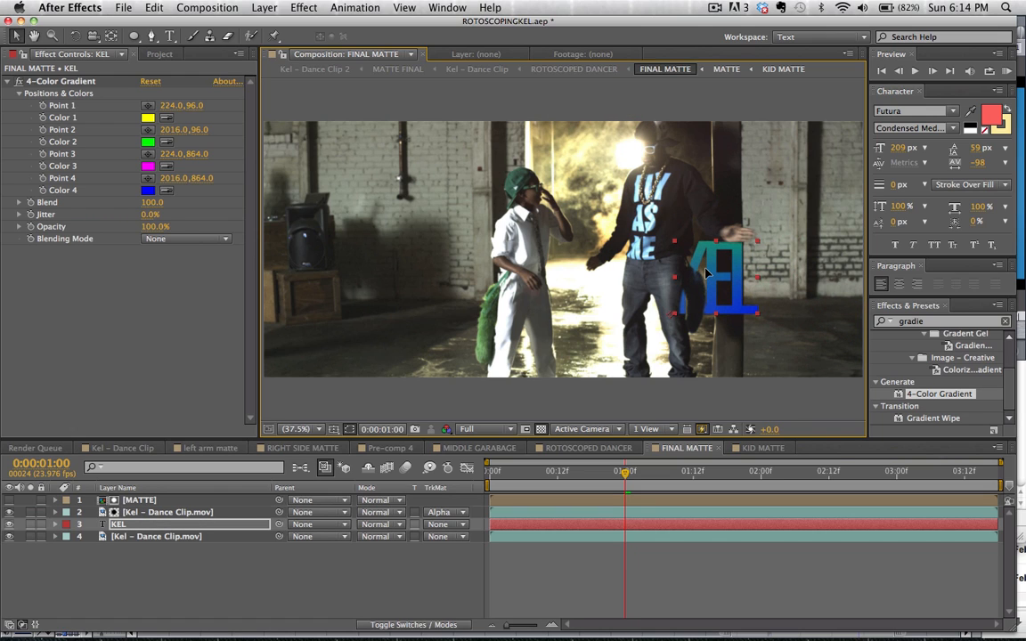